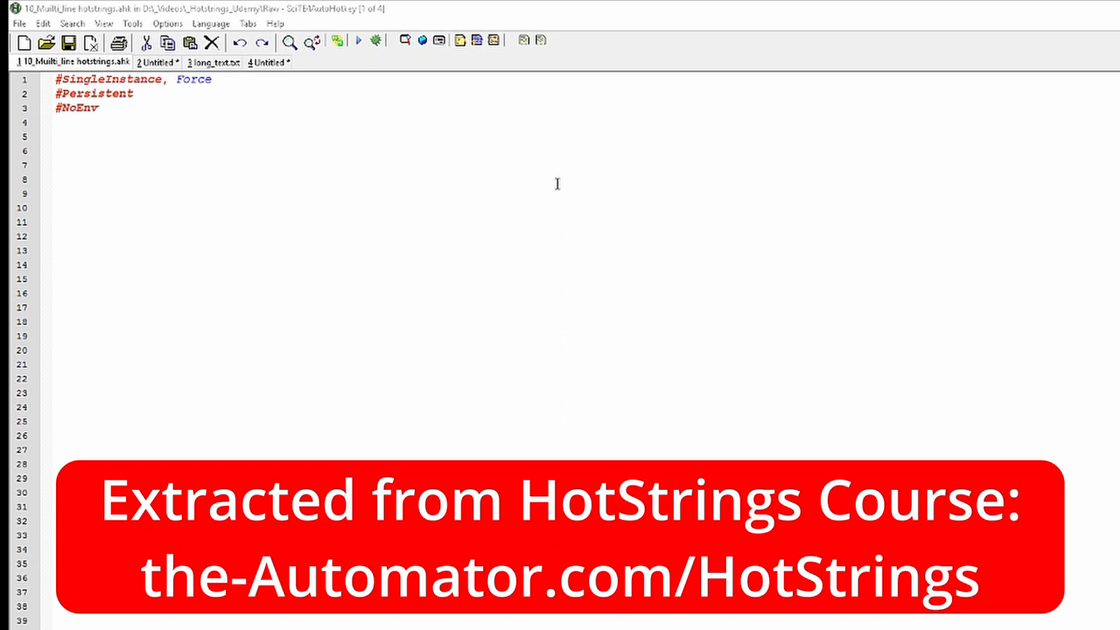
mouse_move(338, 177)
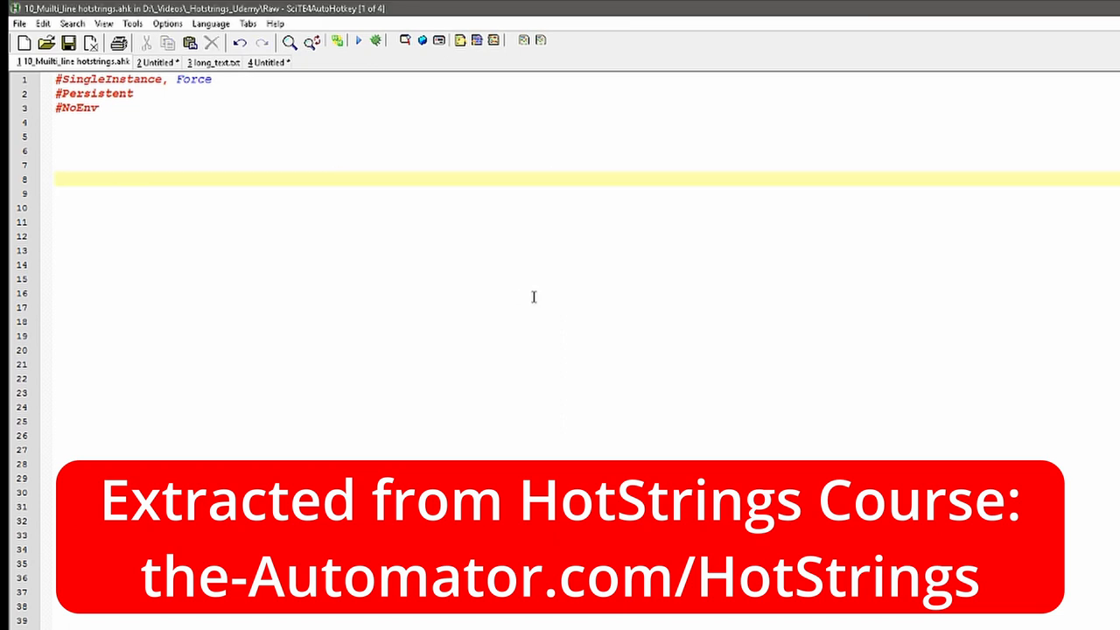
Write the ::txt.:: hotstring expanding to Joe`nwas`nhere with a tab and today appended
type("::t")
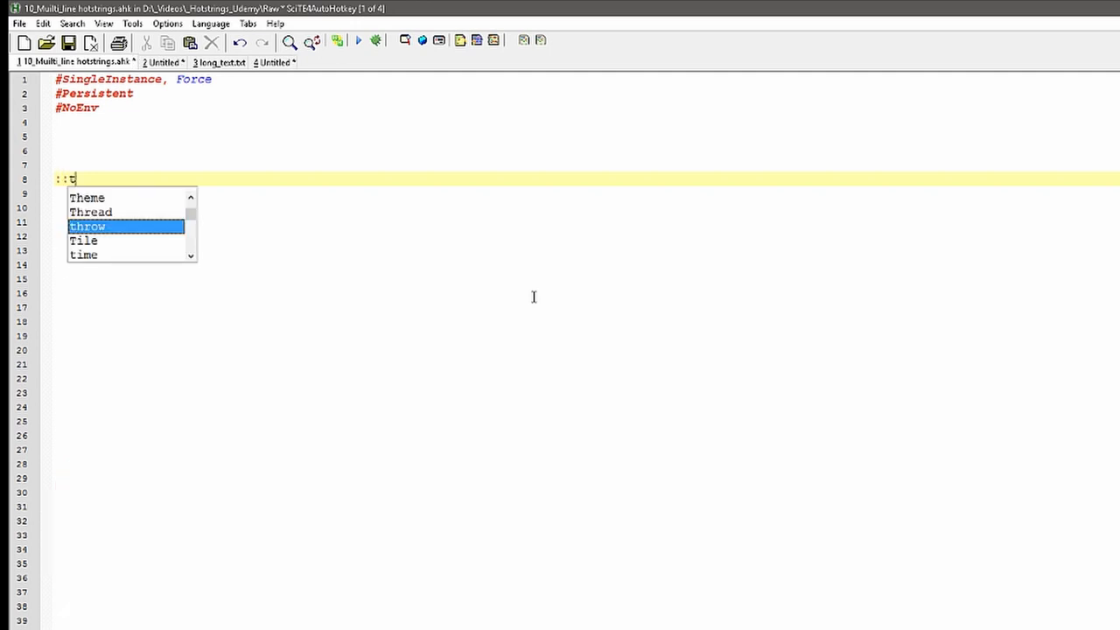
type("xt.::")
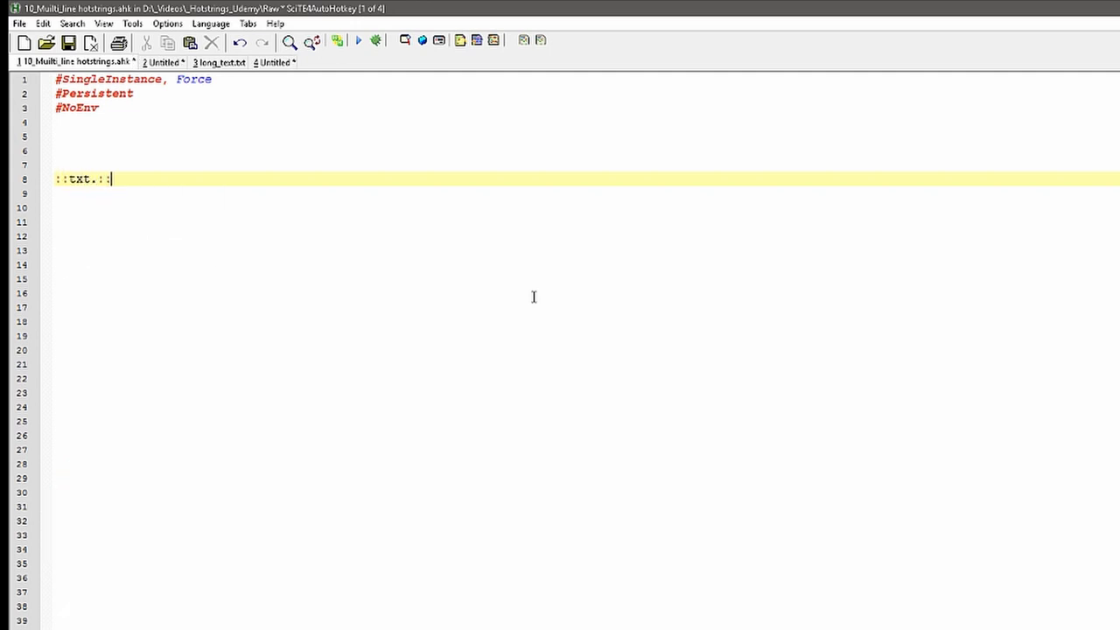
type("J")
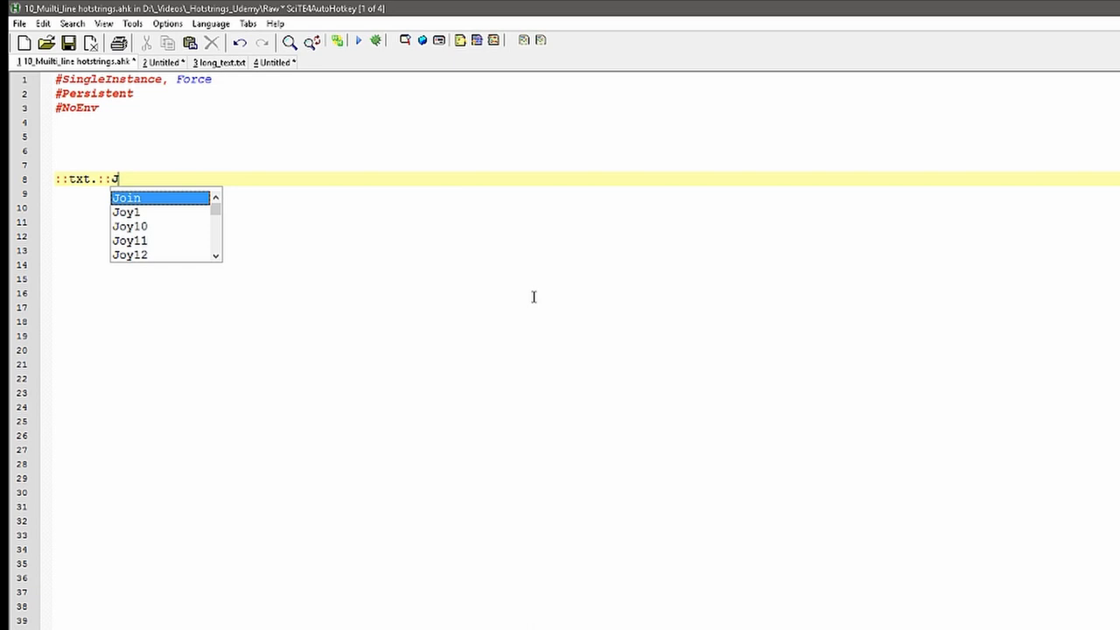
type("oe`nwas`n")
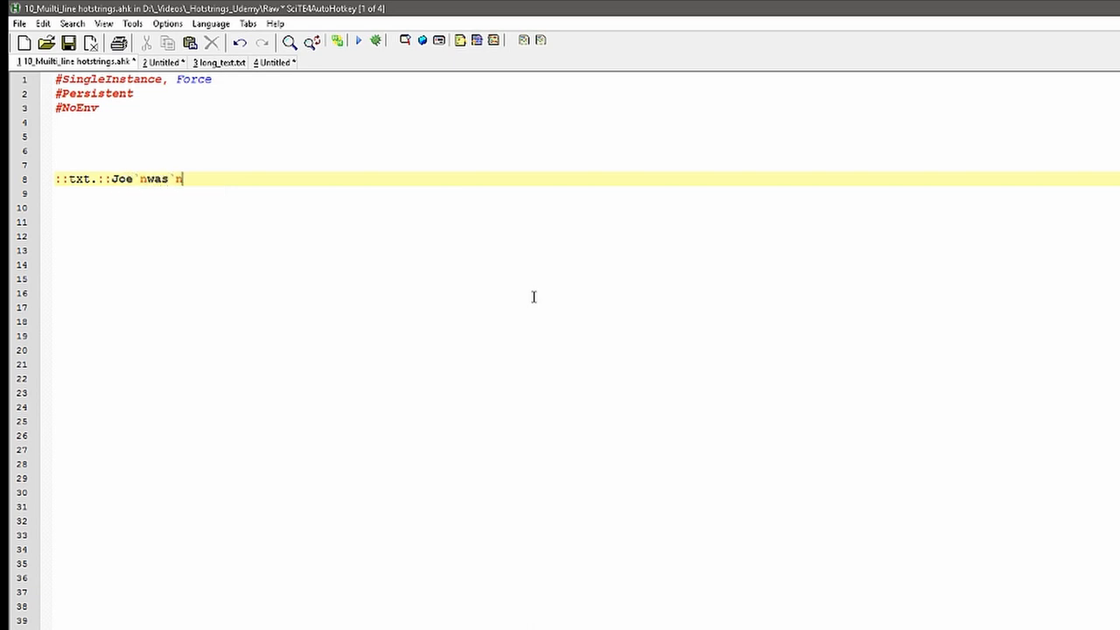
type("here")
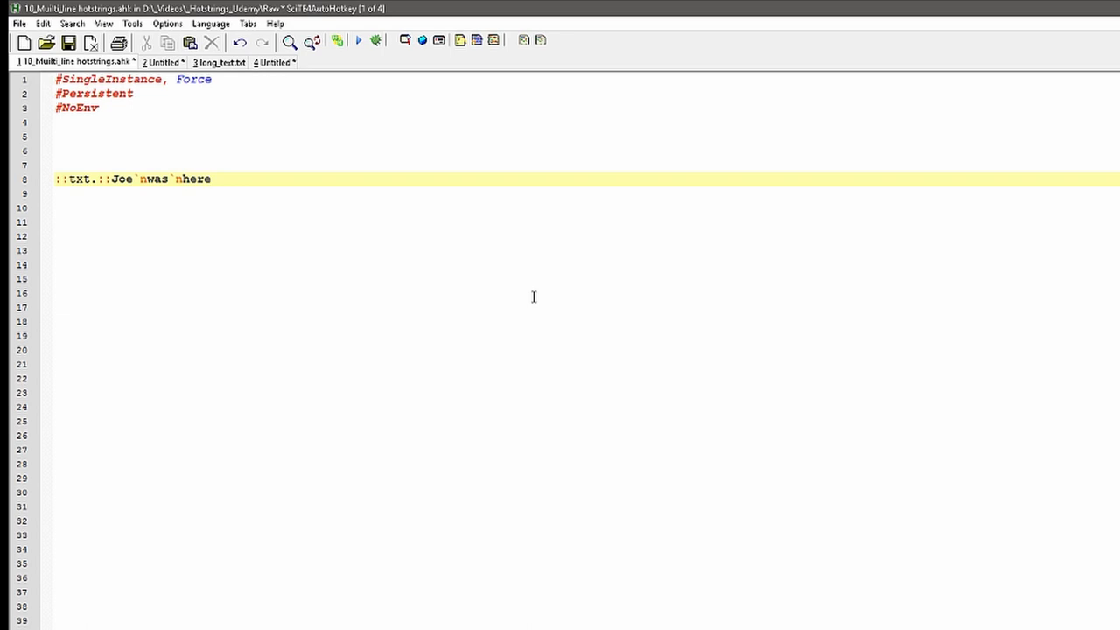
left_click(224, 178)
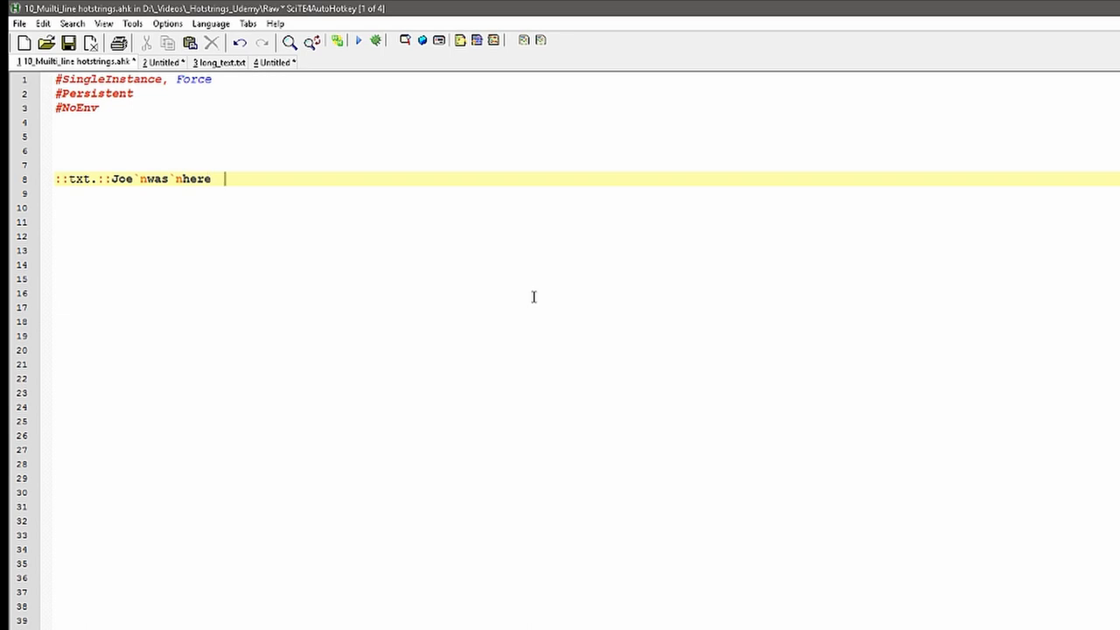
type("today")
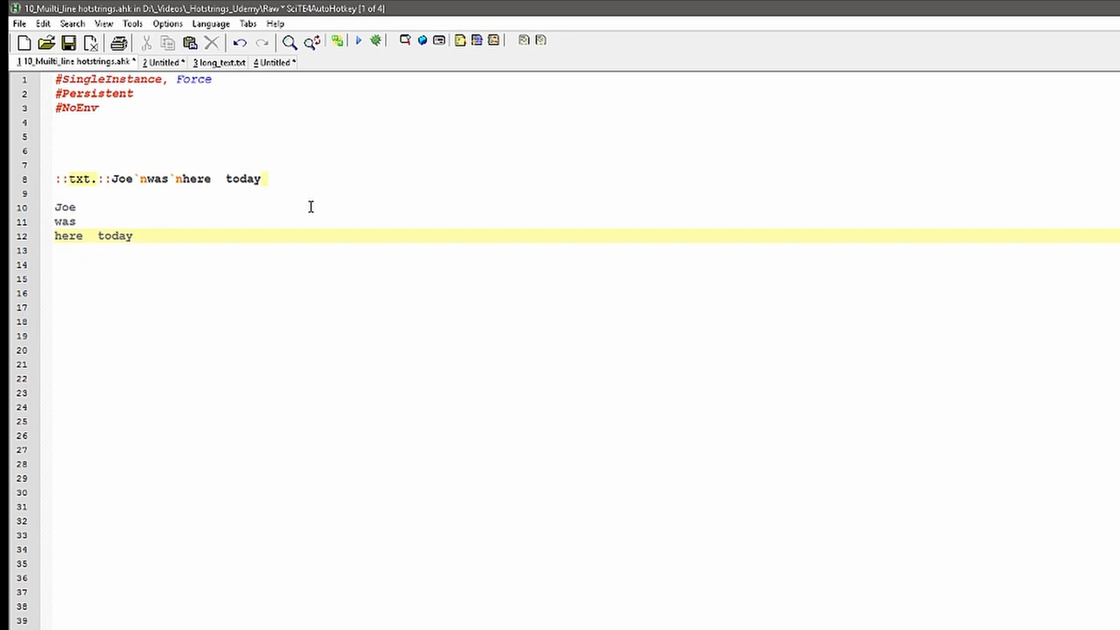
mouse_move(103, 25)
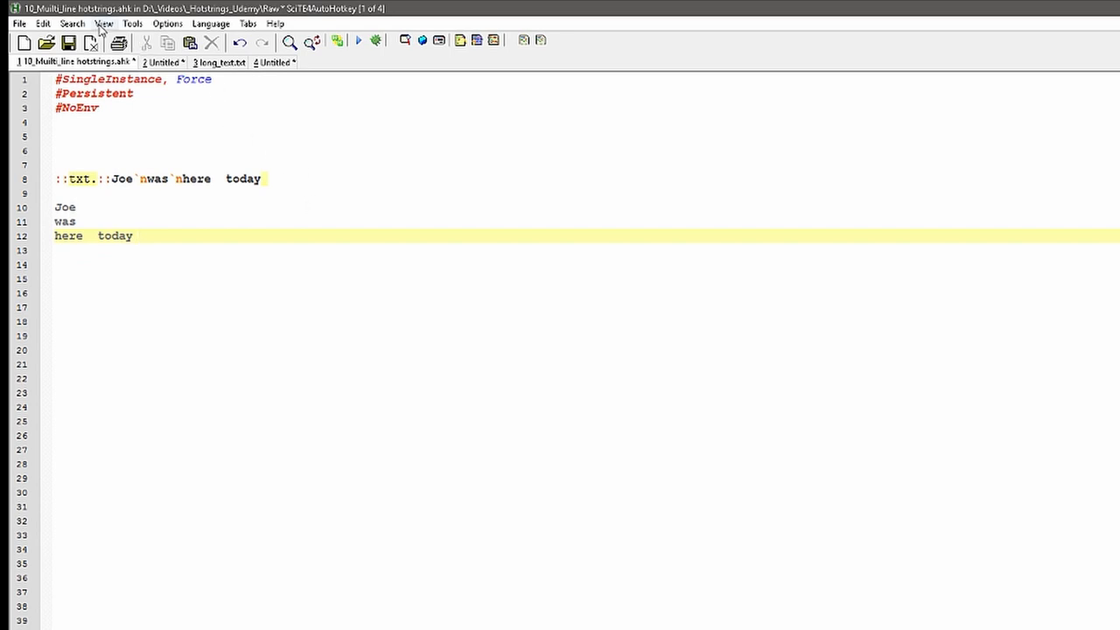
Enable Whitespace and End of Line display from the View menu
left_click(104, 24)
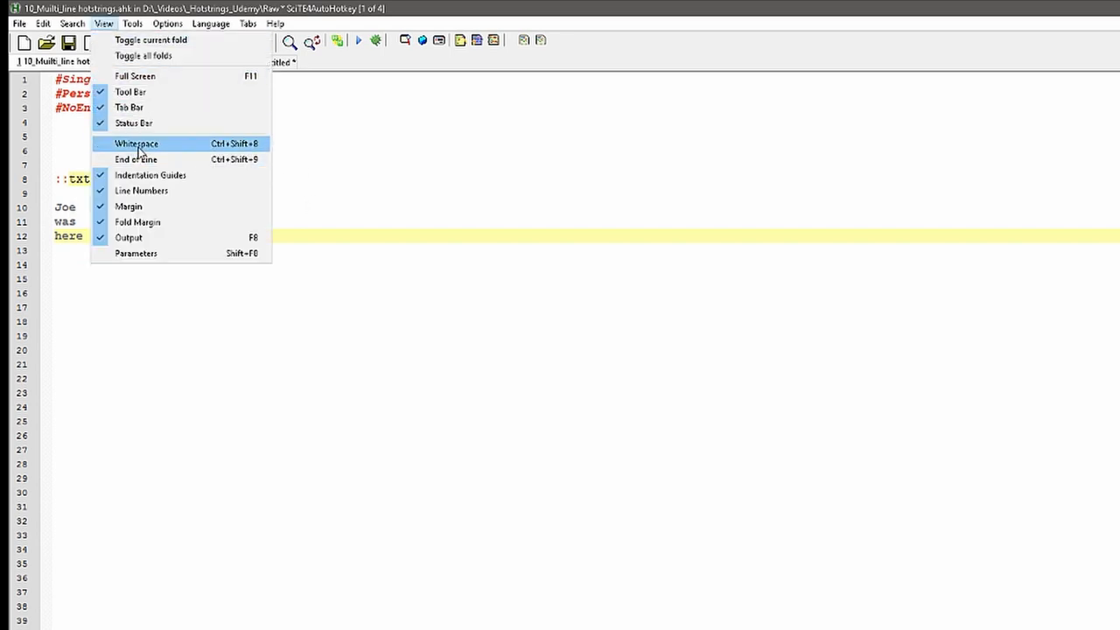
mouse_move(133, 123)
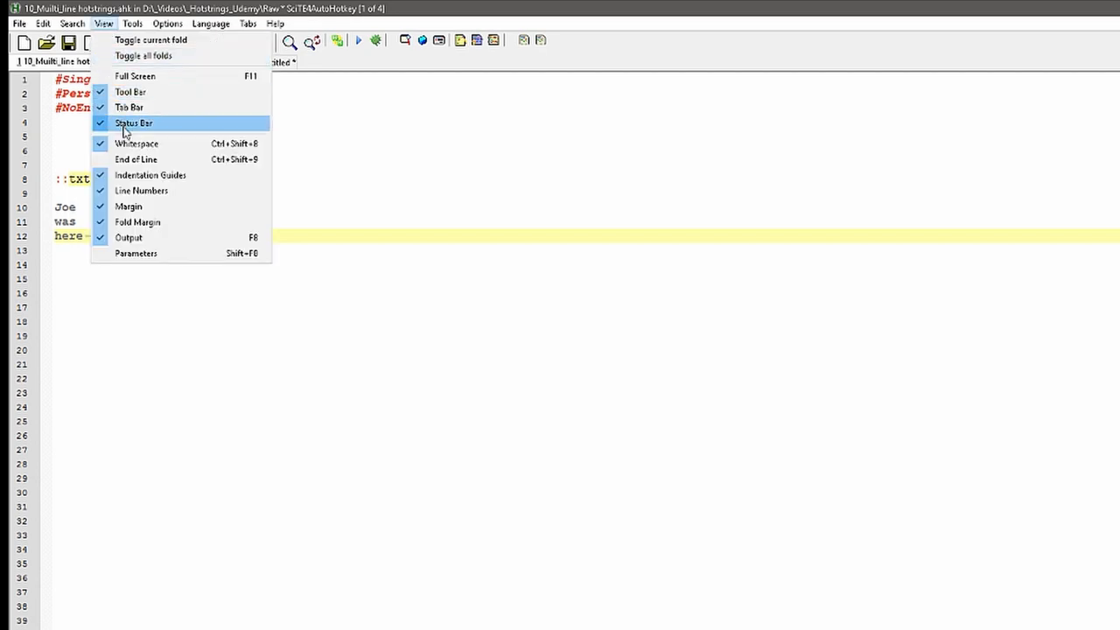
left_click(137, 157)
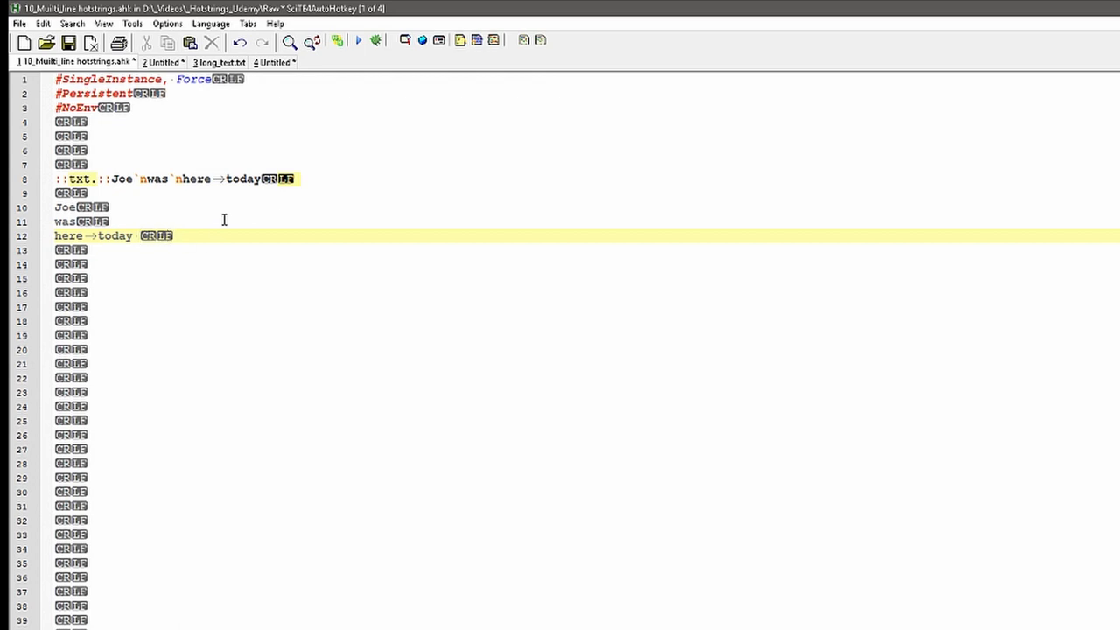
mouse_move(71, 234)
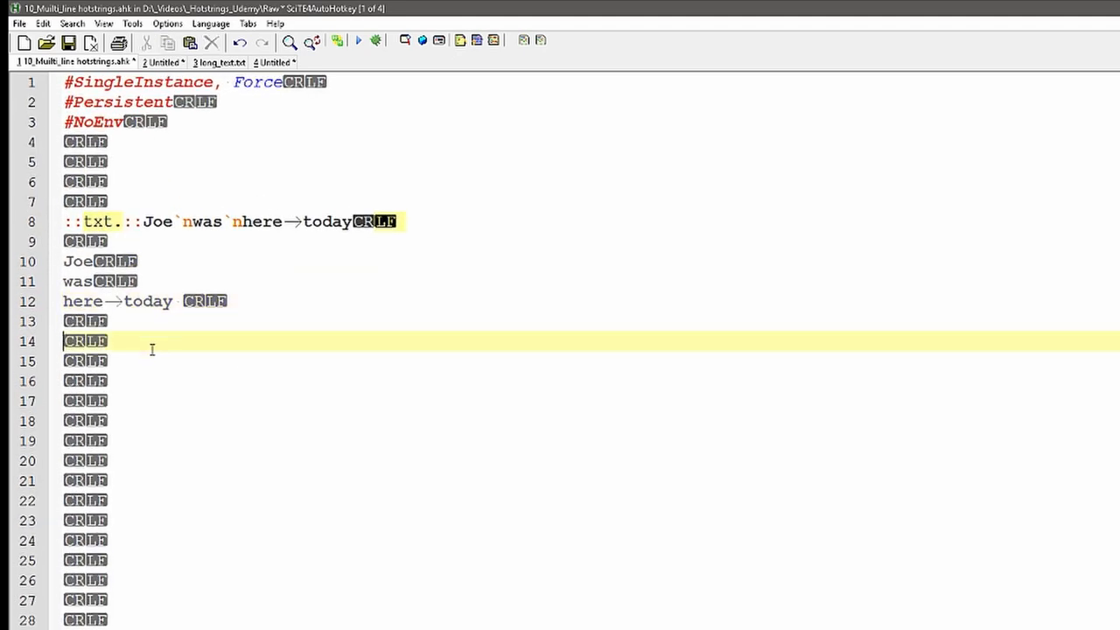
mouse_move(294, 315)
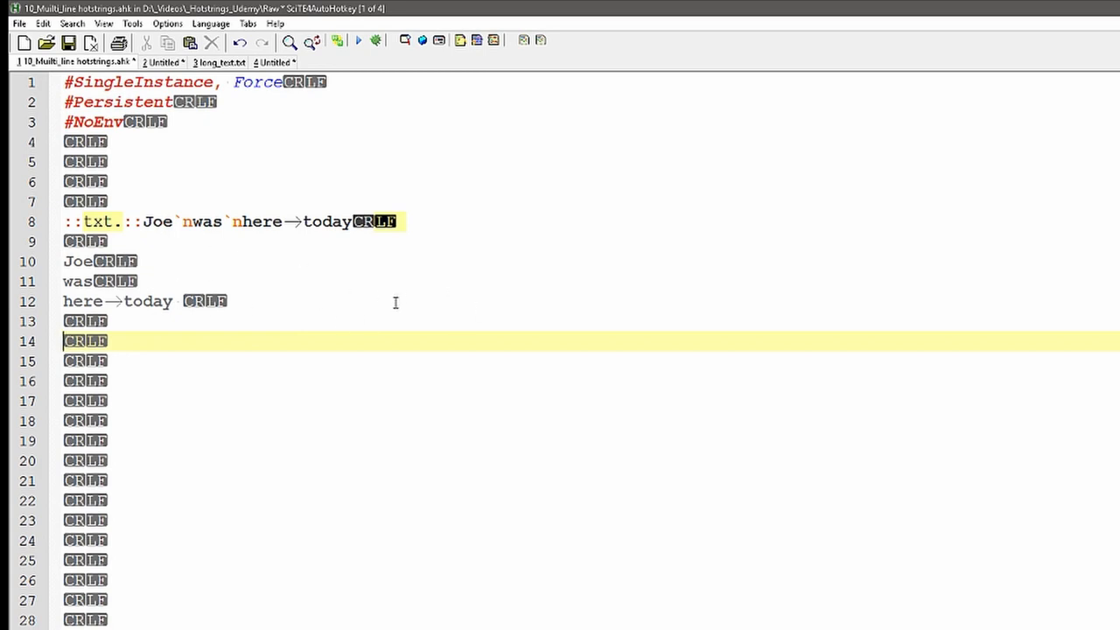
mouse_move(217, 238)
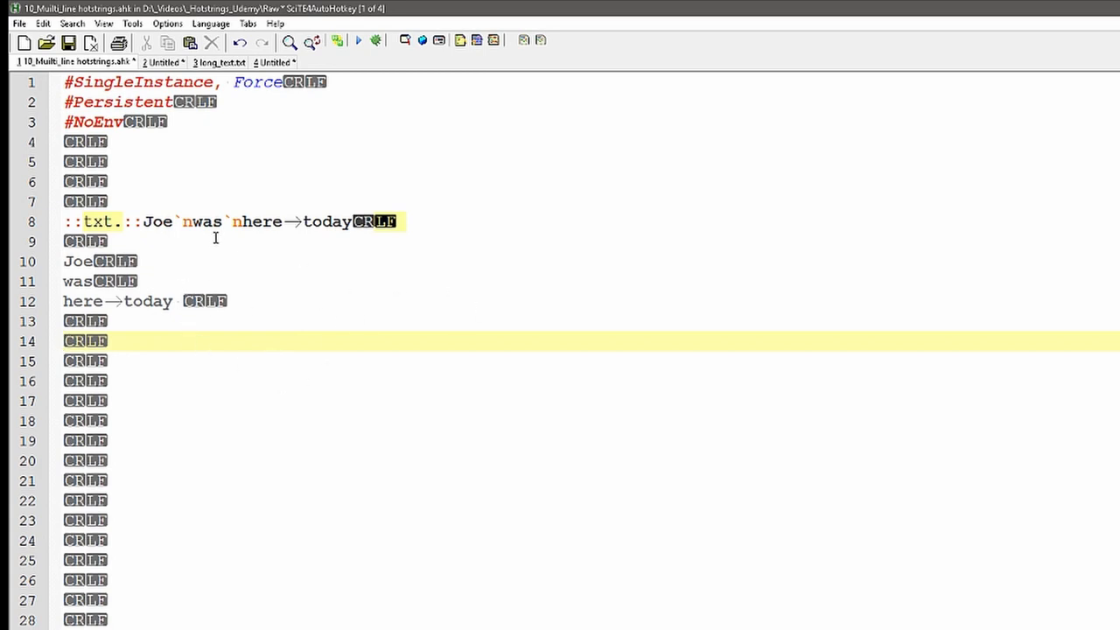
left_click(184, 221)
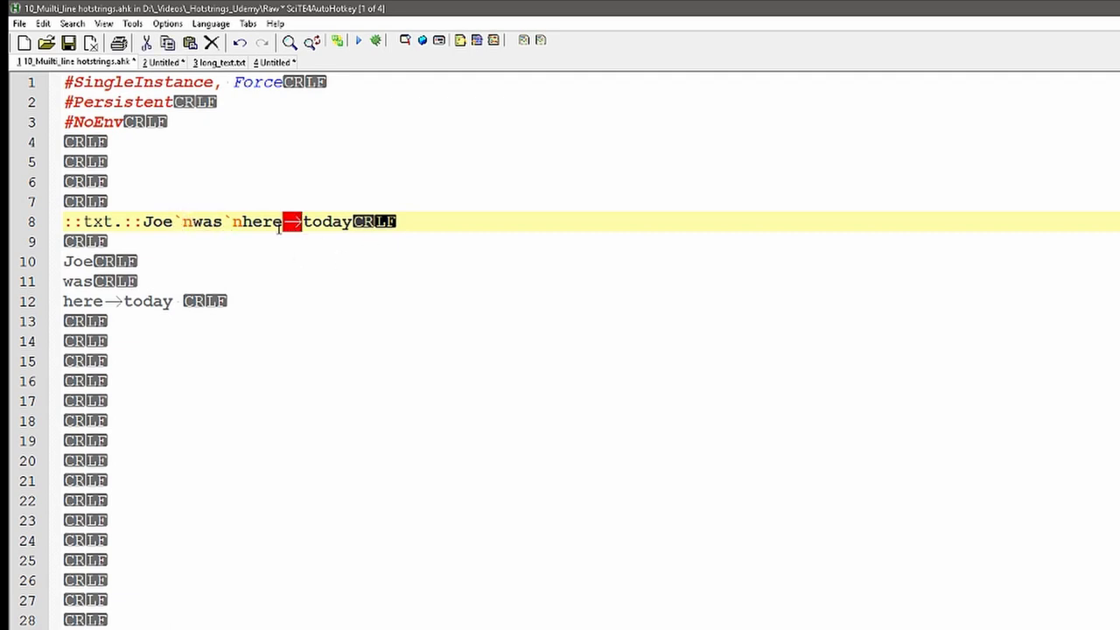
mouse_move(224, 218)
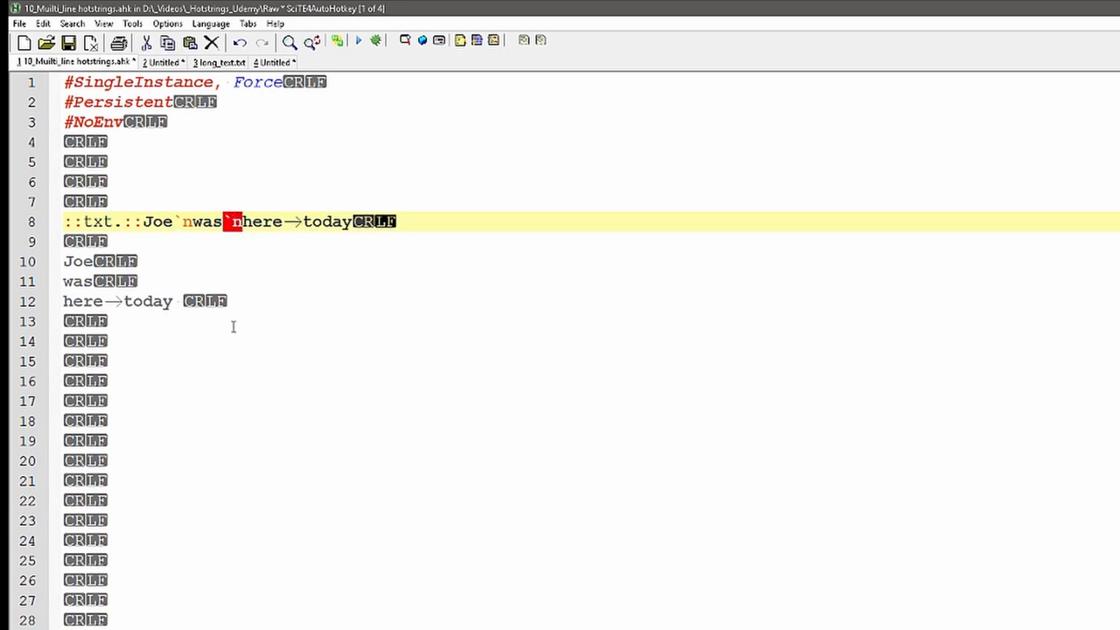
left_click(237, 301)
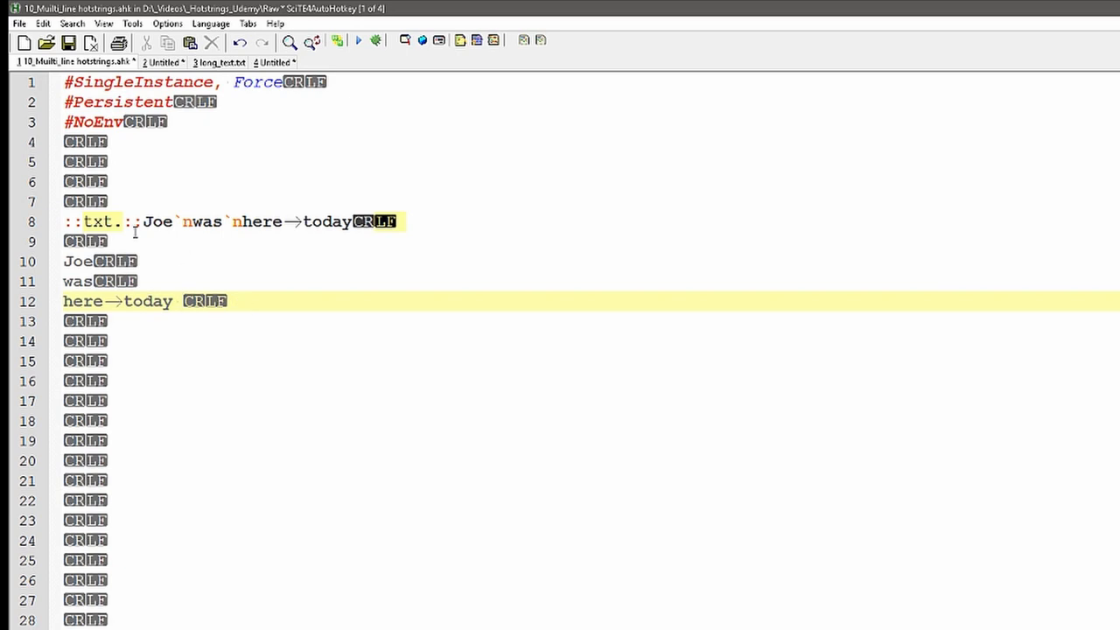
left_click(142, 220)
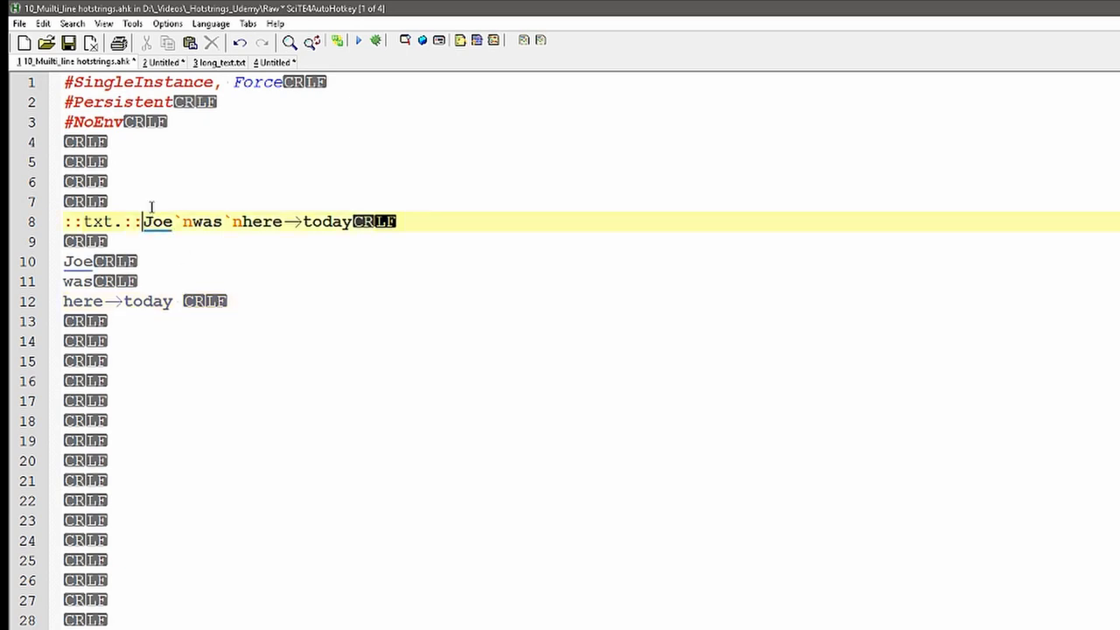
left_click(103, 24)
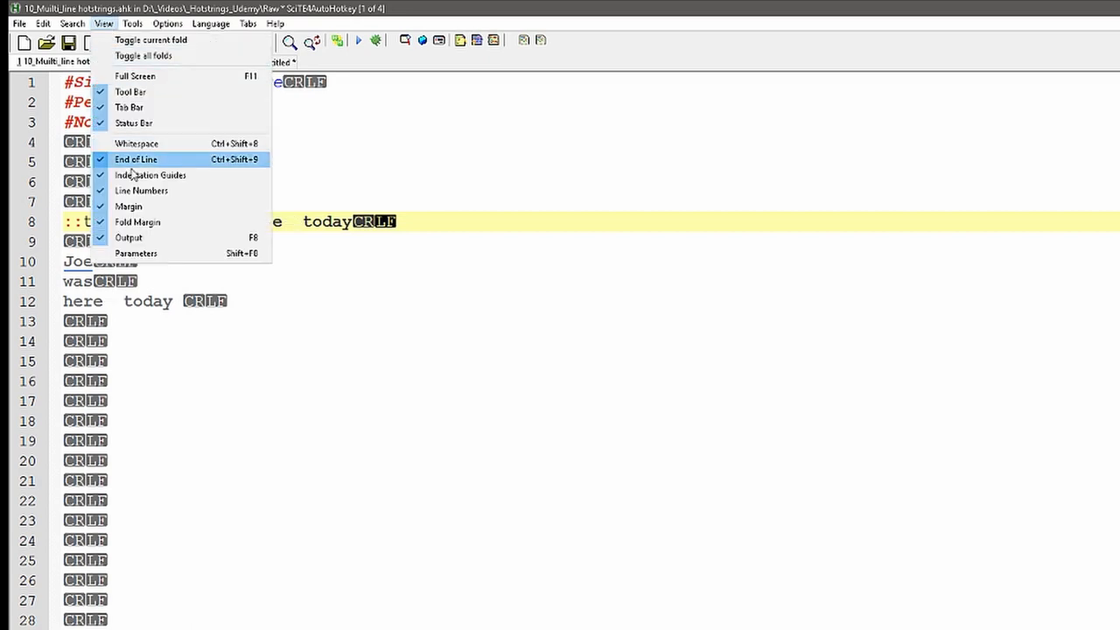
mouse_move(137, 144)
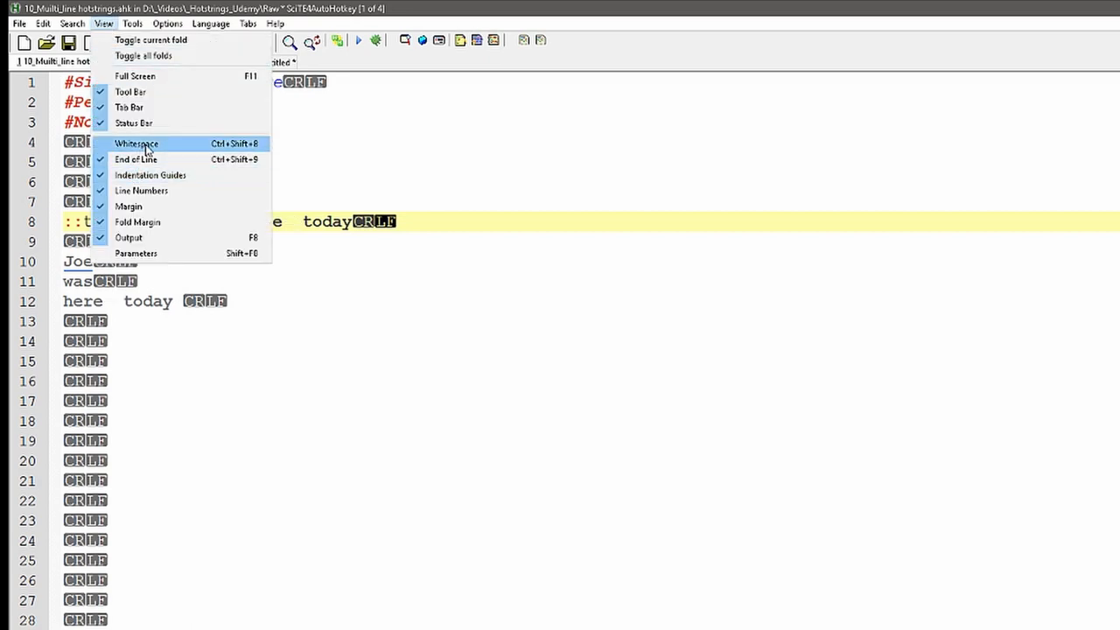
left_click(136, 143)
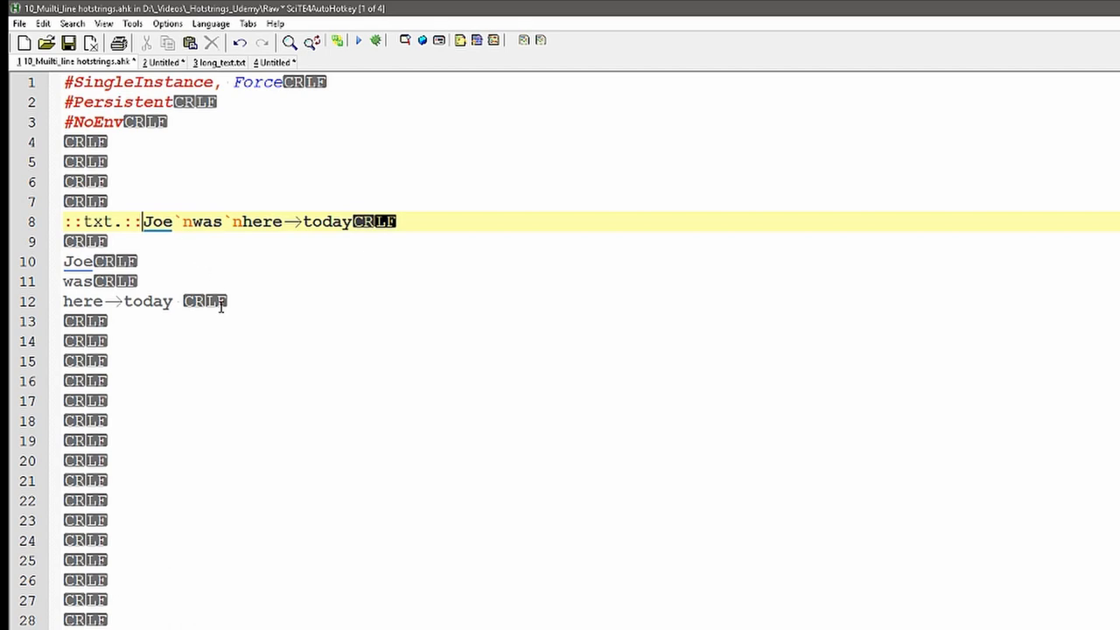
left_click(104, 24)
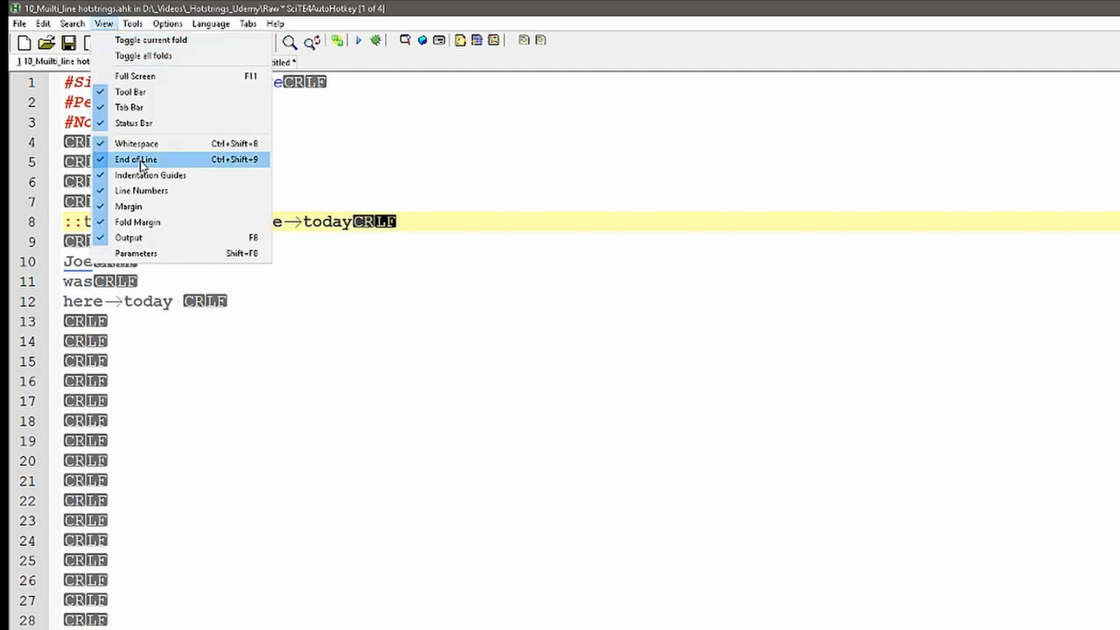
left_click(136, 159)
type("(")
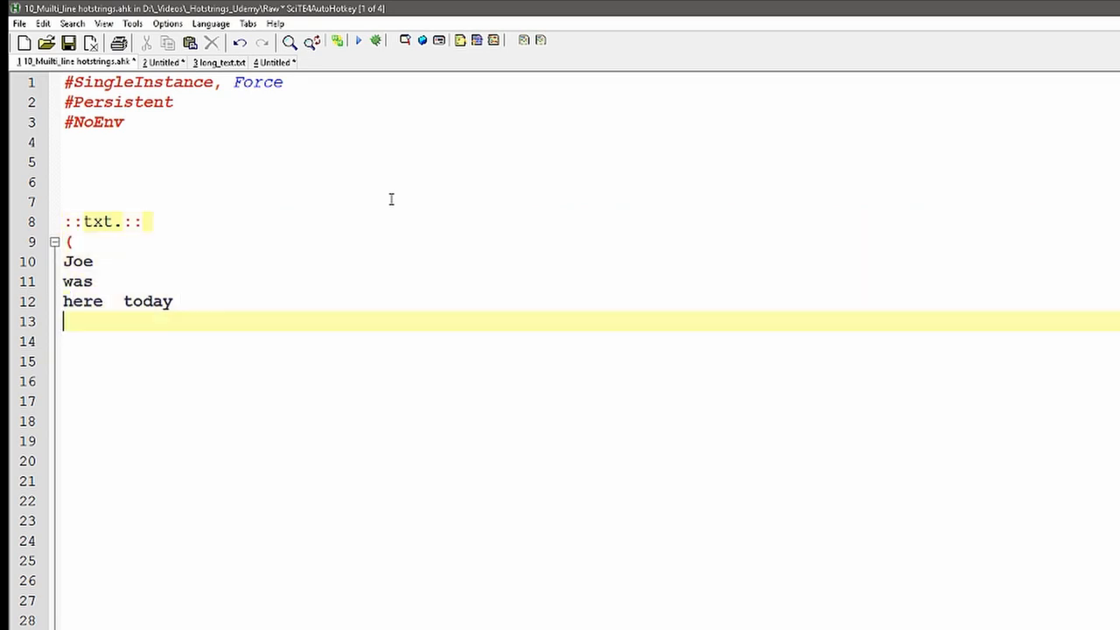
Add the closing ) after here today to complete the continuation section
type(")")
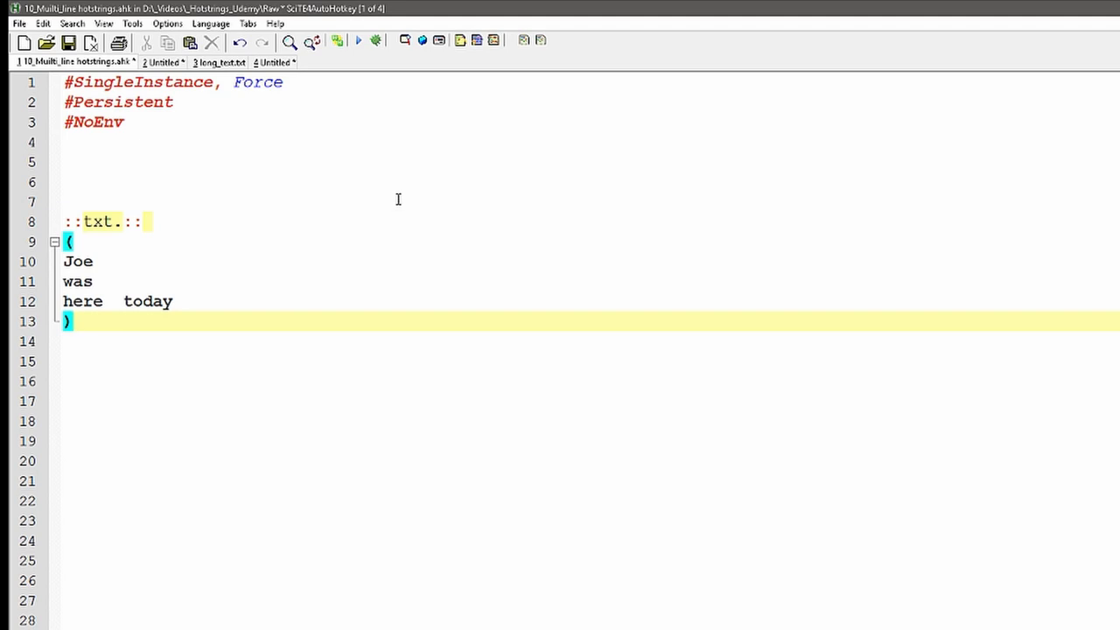
mouse_move(101, 327)
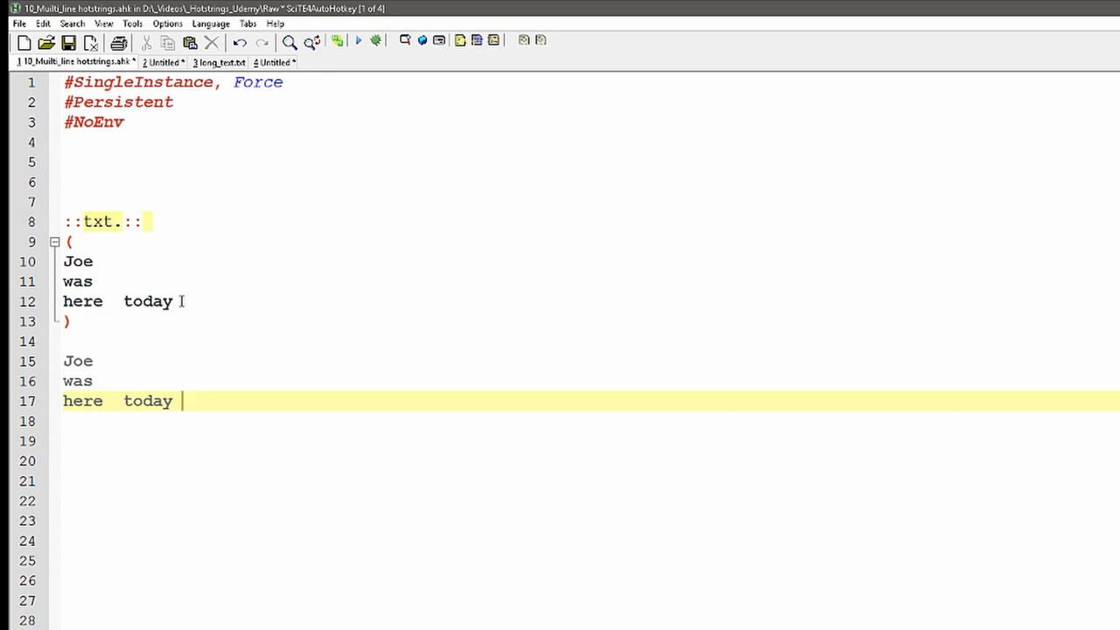
mouse_move(161, 410)
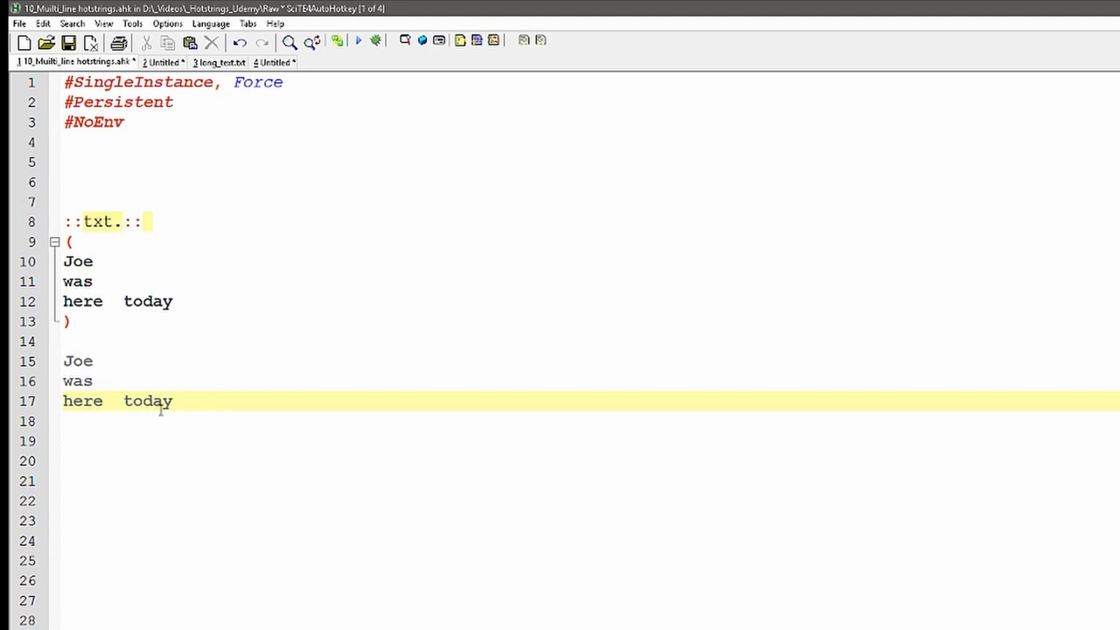
Select the expanded Joe / was / here today output below the txt. definition
left_click_drag(63, 360, 172, 401)
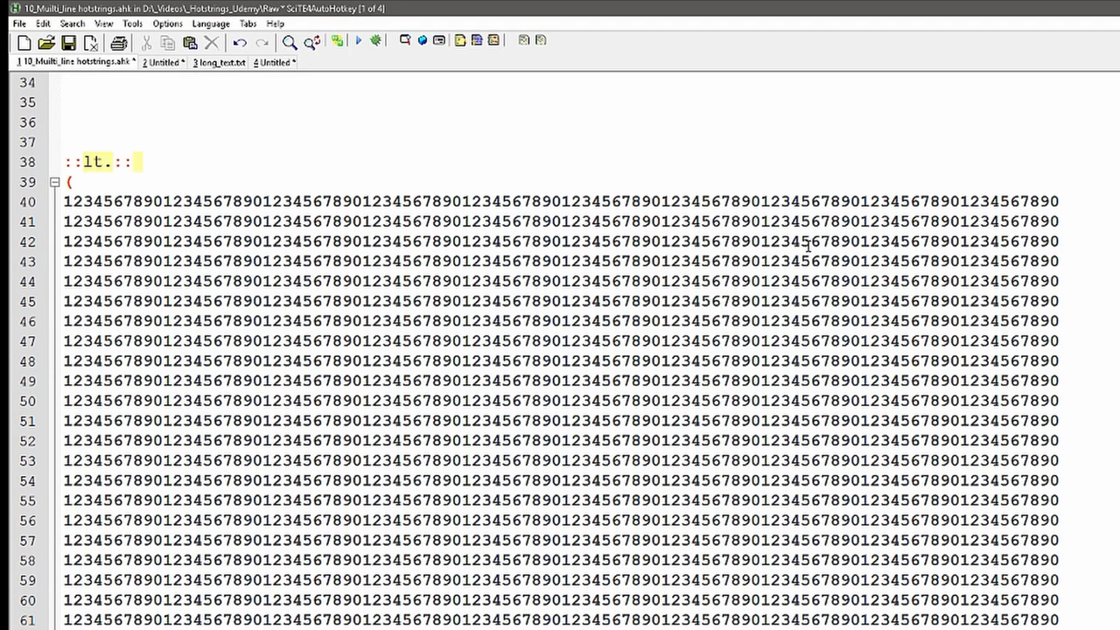
mouse_move(829, 190)
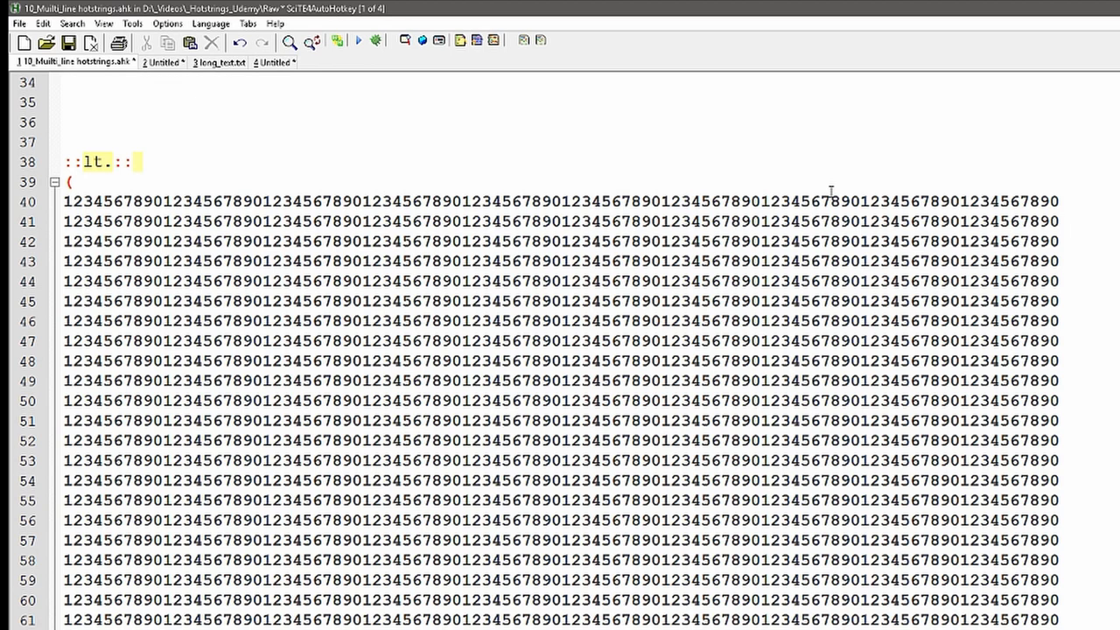
scroll("down", 3)
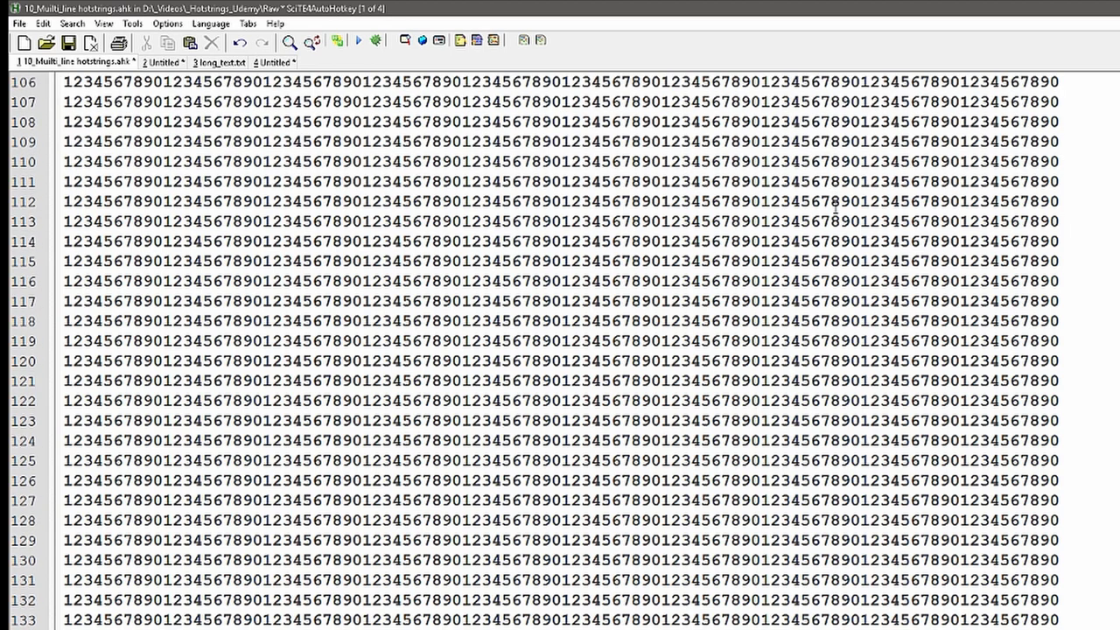
scroll("down", 3)
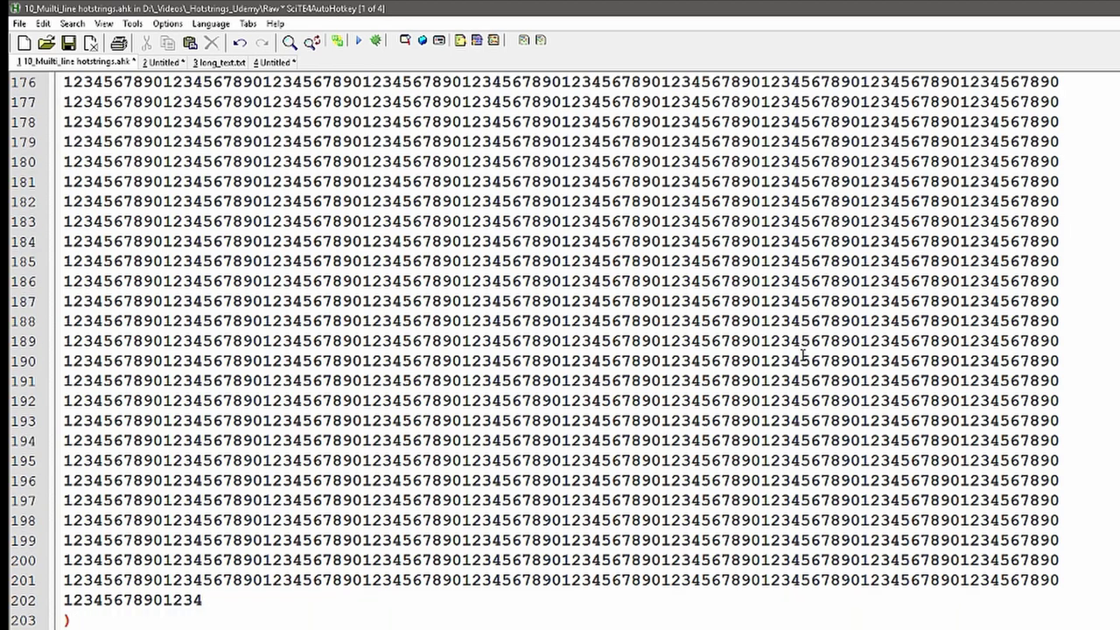
scroll("up", 3)
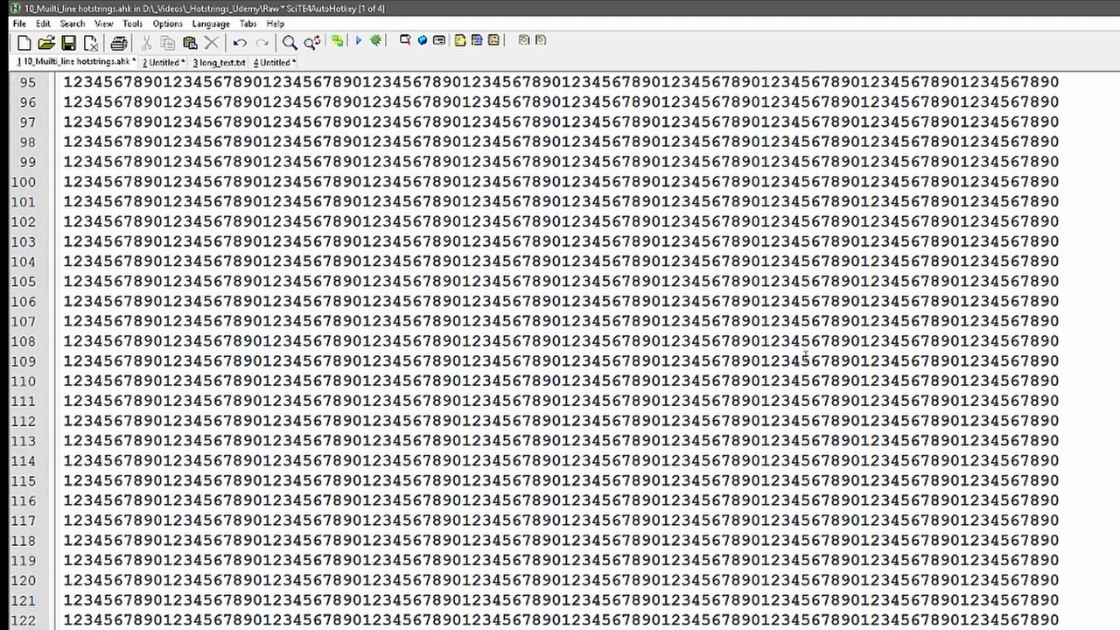
Switch to the Untitled document and scroll through the 160-plus digit rows the lt. hotstring pasted
scroll("up", 3)
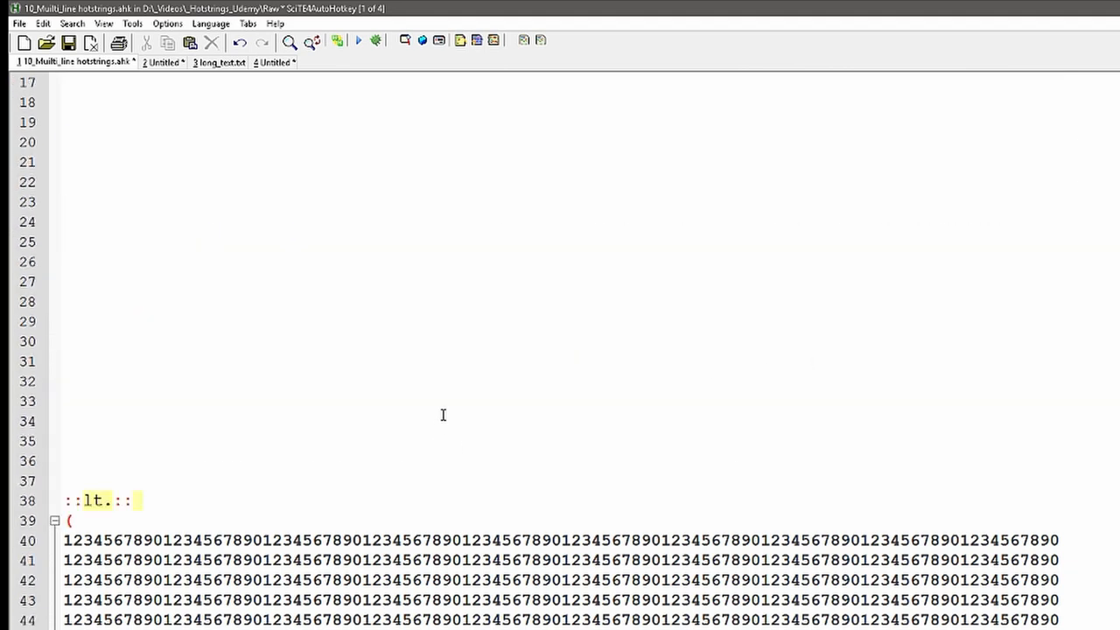
left_click(165, 62)
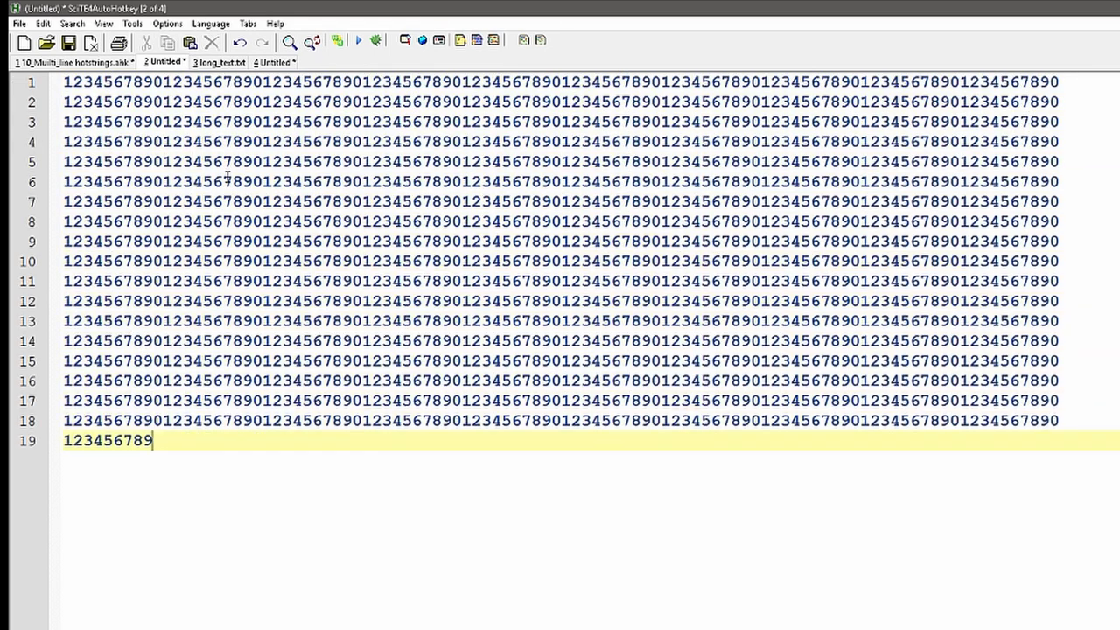
scroll("down", 3)
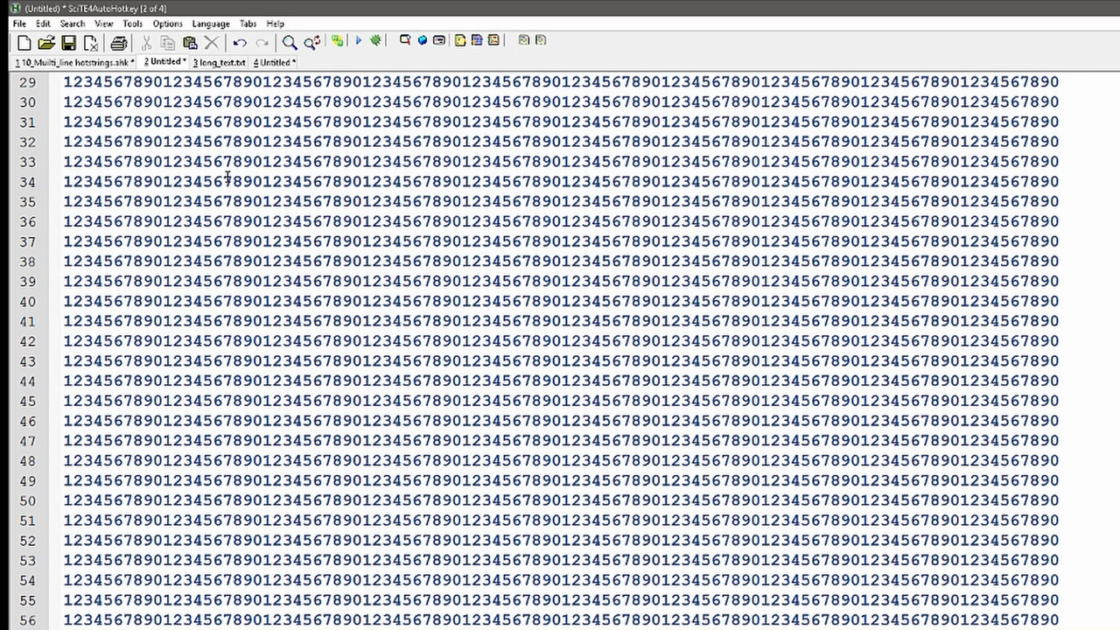
scroll("down", 3)
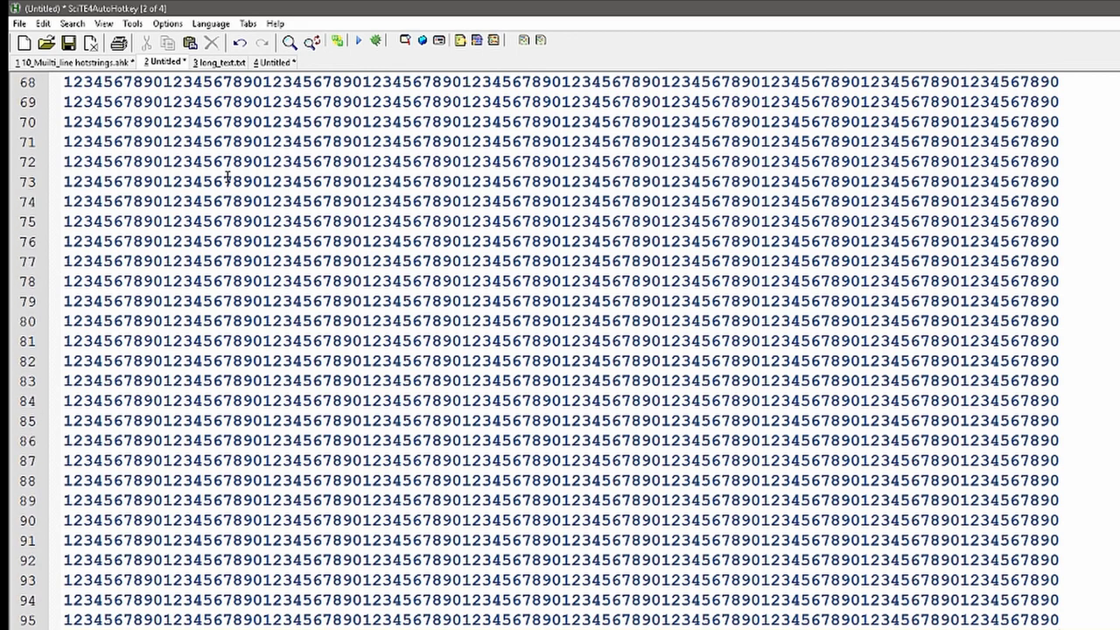
scroll("down", 3)
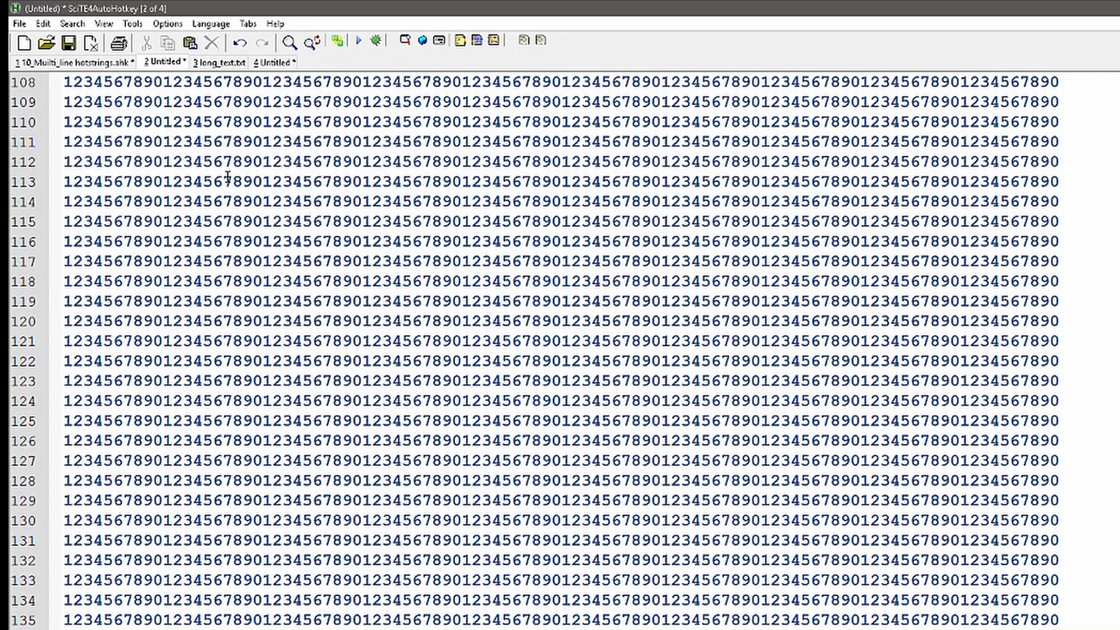
scroll("down", 3)
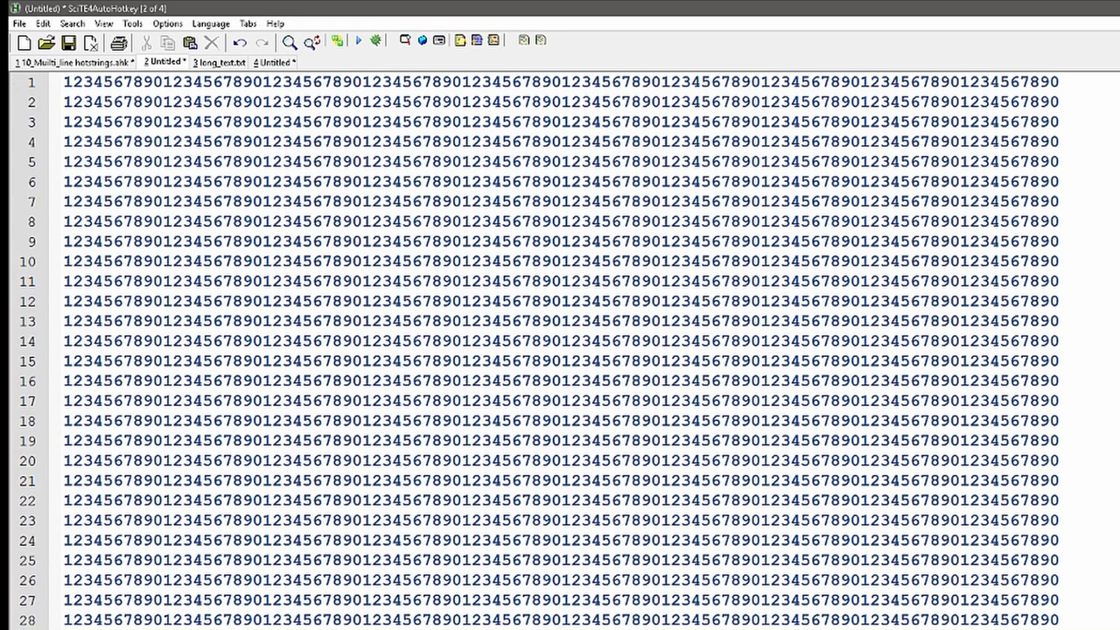
scroll("down", 3)
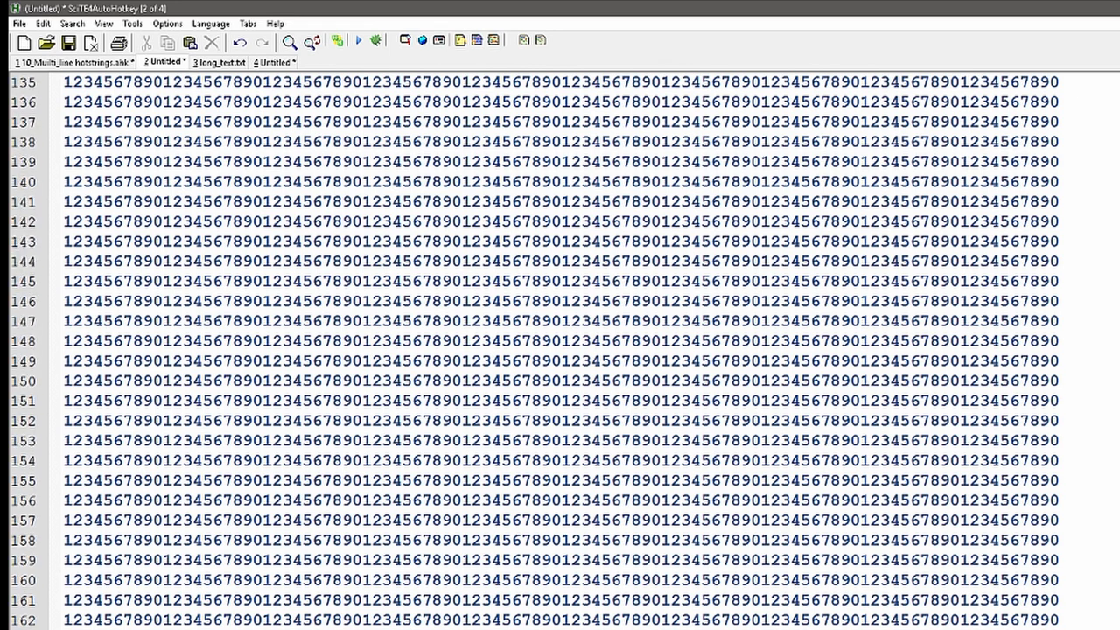
scroll("up", 3)
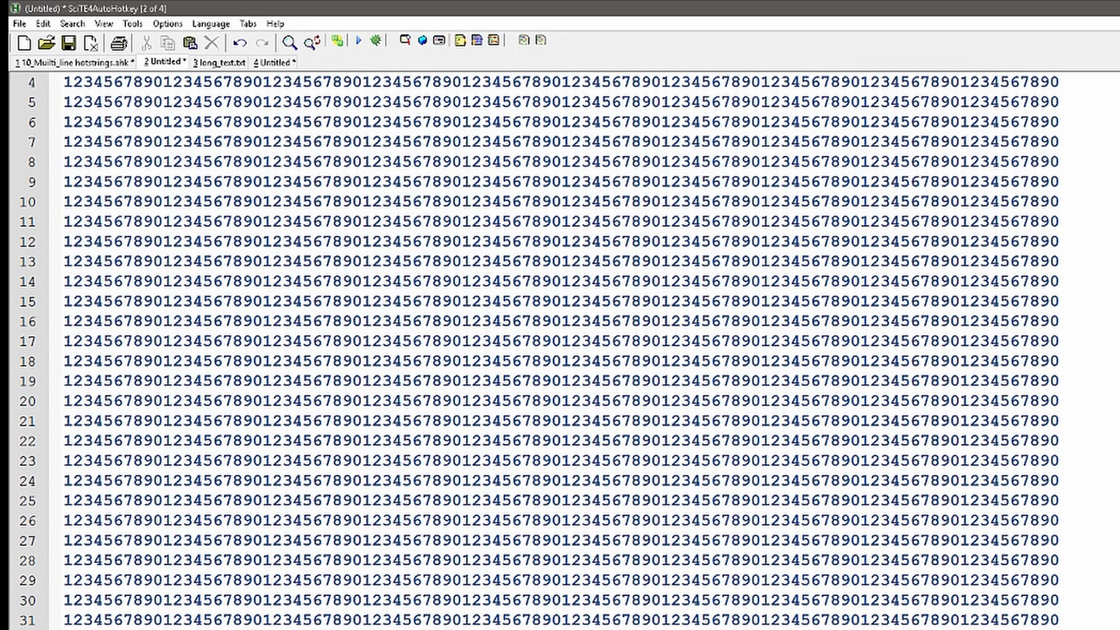
scroll("up", 3)
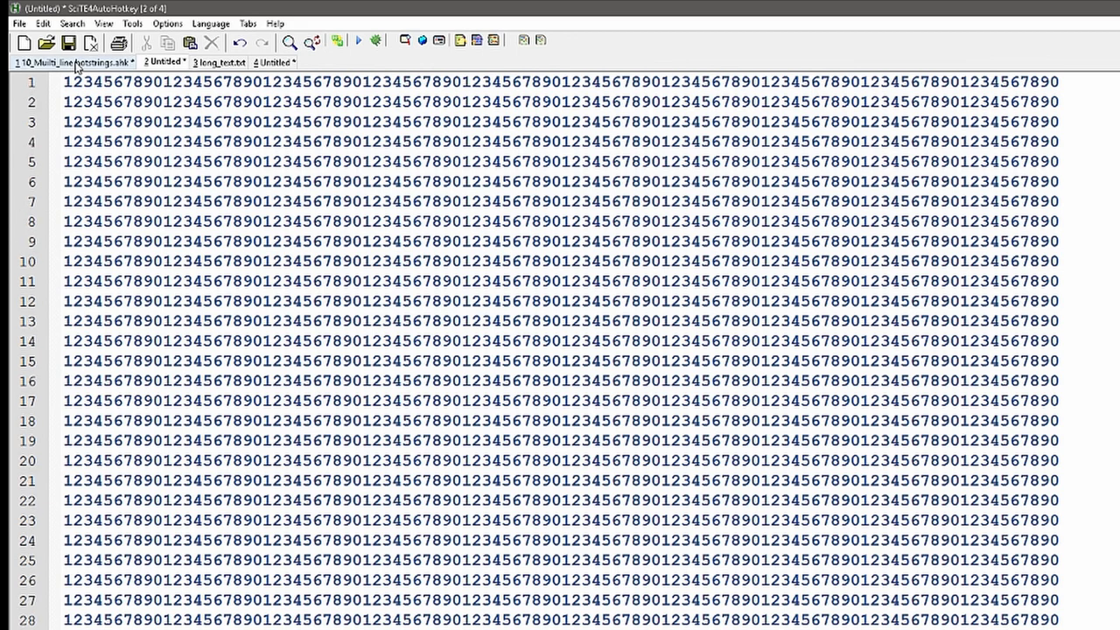
scroll("down", 3)
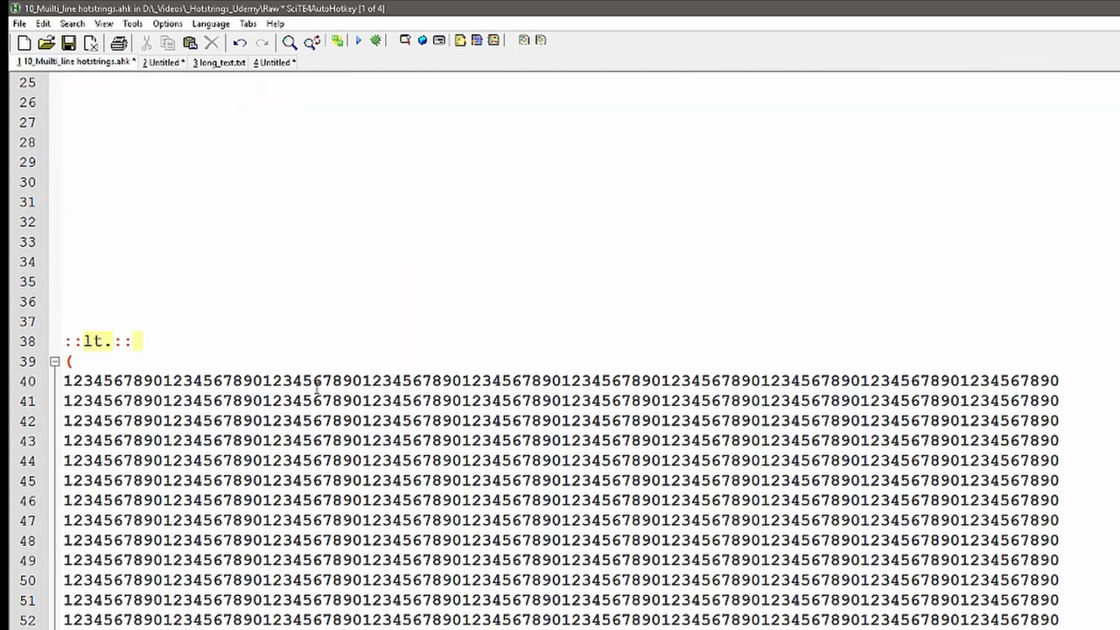
Scroll the trimmed script, then switch to the long_text.txt document
scroll("down", 3)
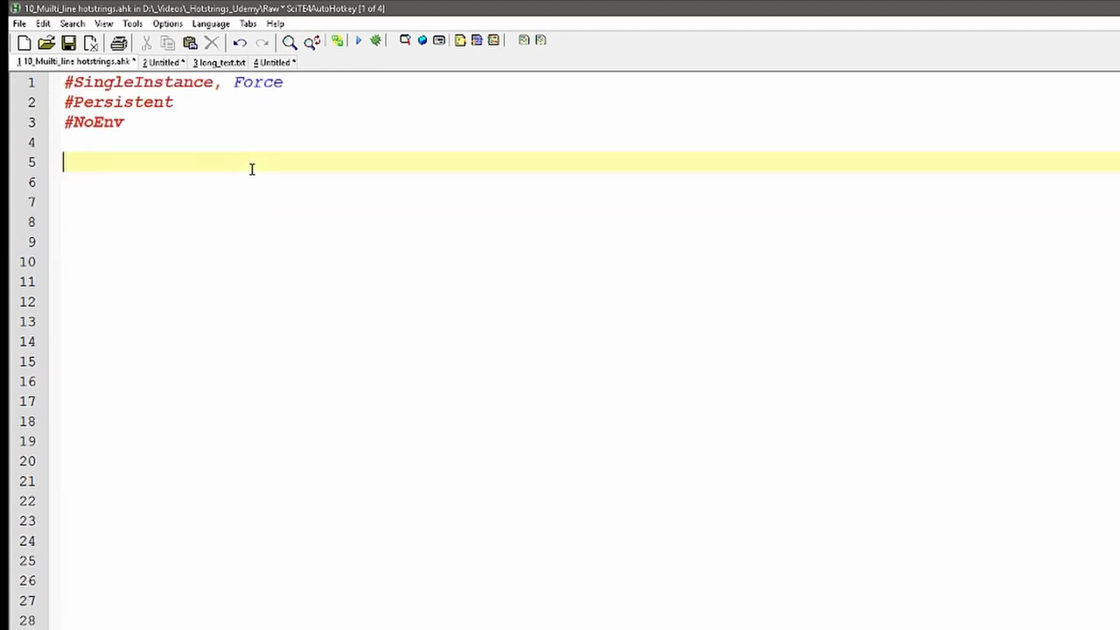
mouse_move(222, 165)
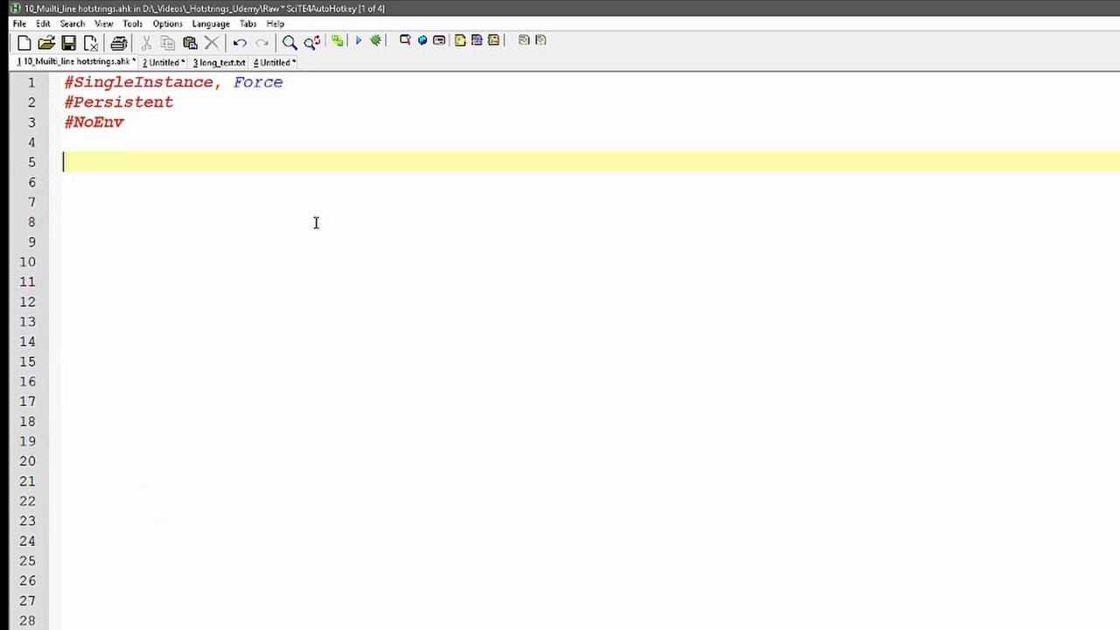
mouse_move(249, 165)
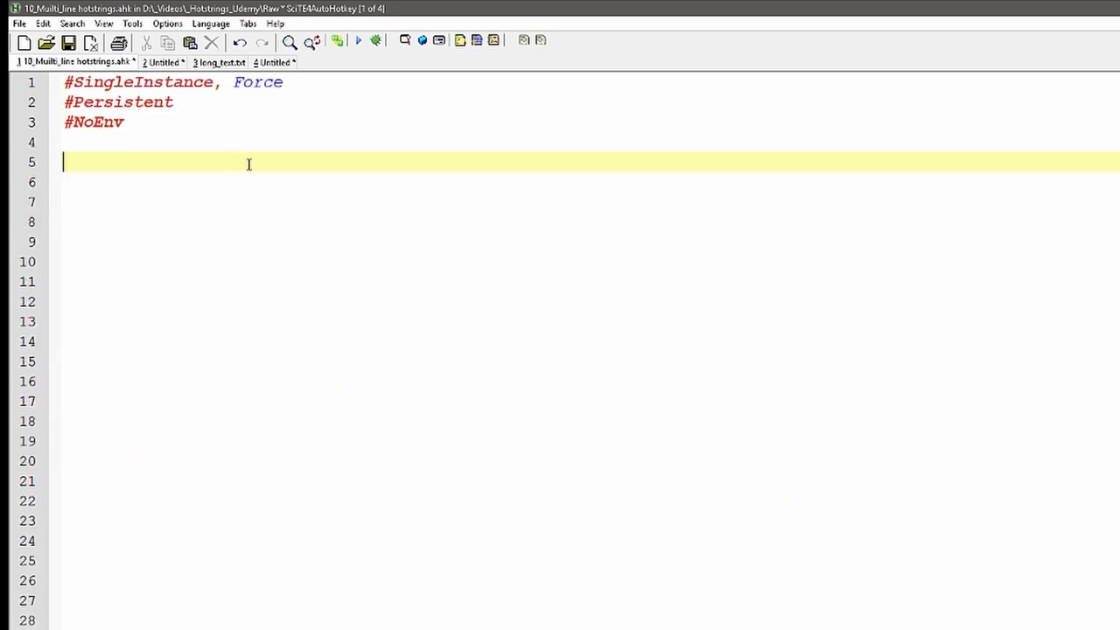
left_click(219, 63)
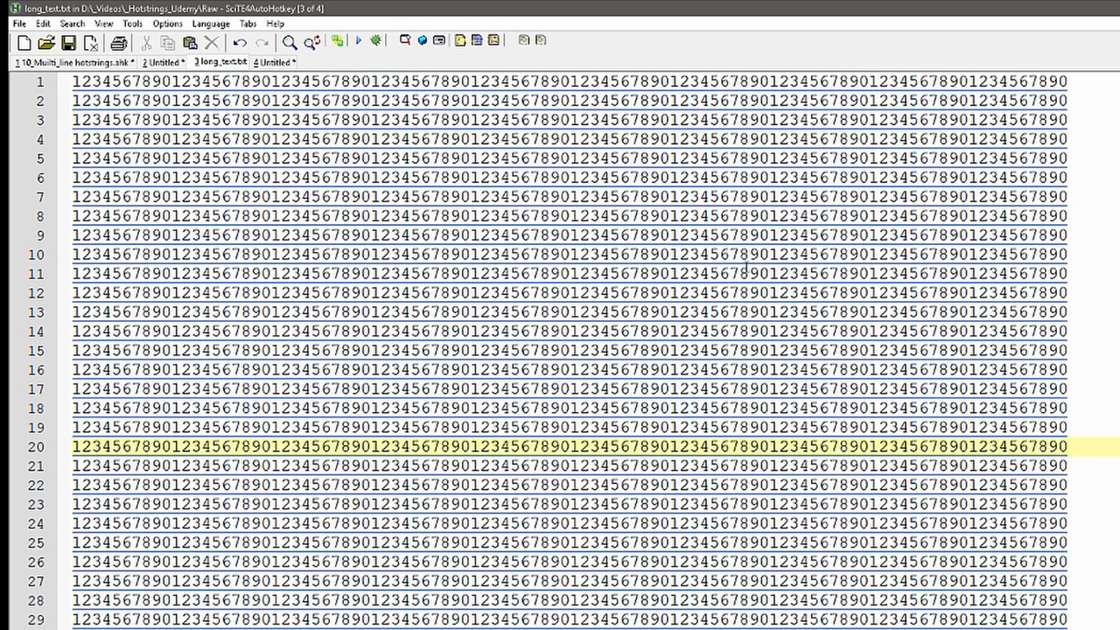
Browse long_text.txt, then return to the hotstrings script at the ::lt:: continuation section
scroll("down", 3)
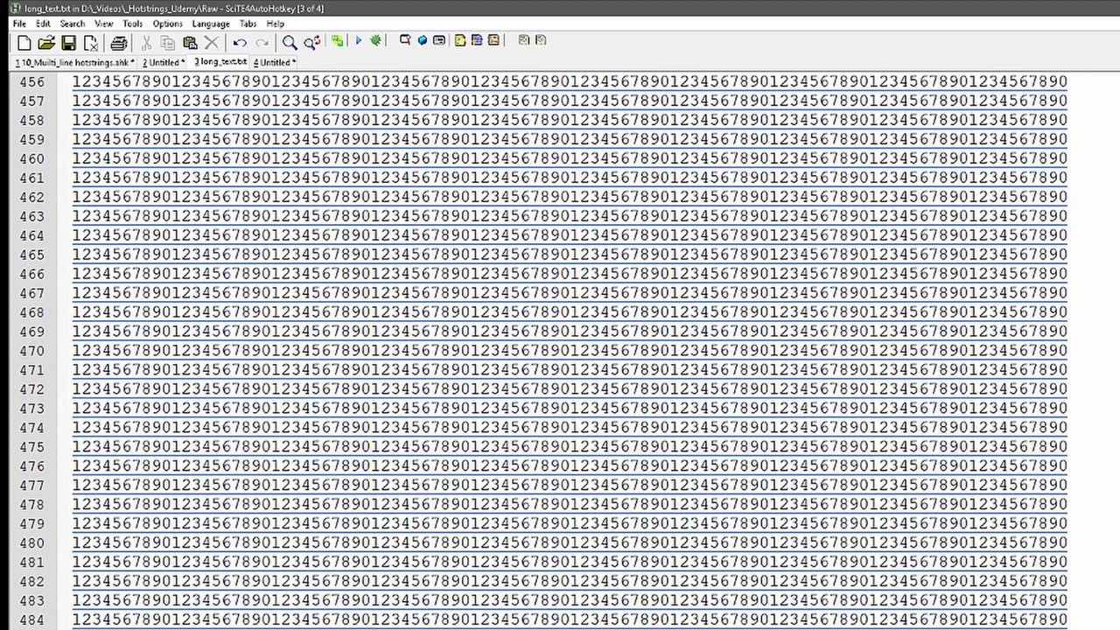
scroll("down", 3)
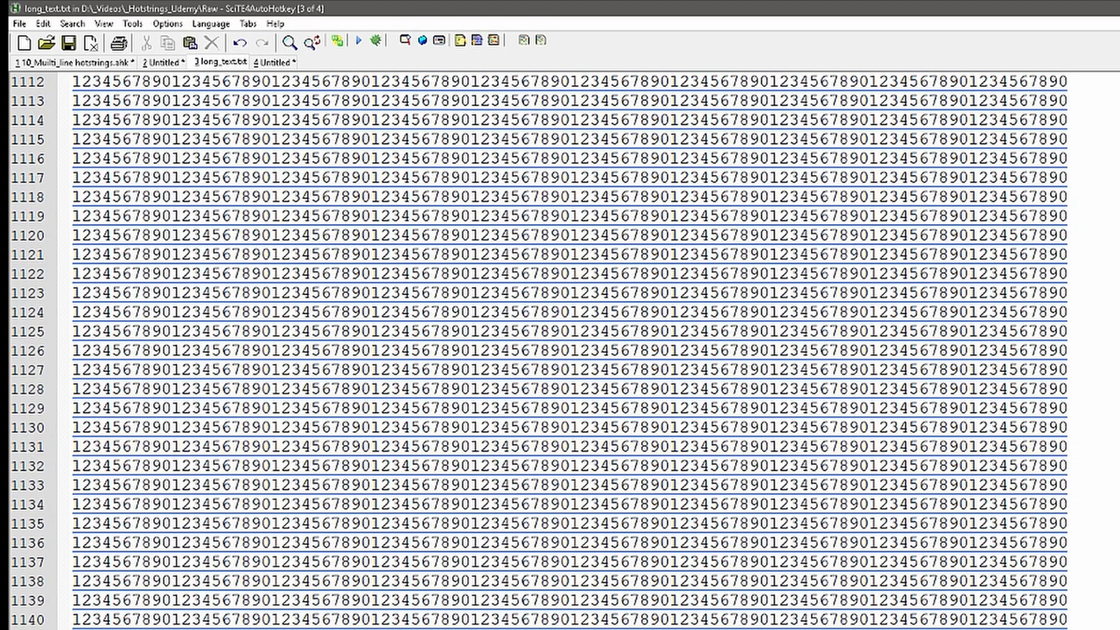
scroll("up", 3)
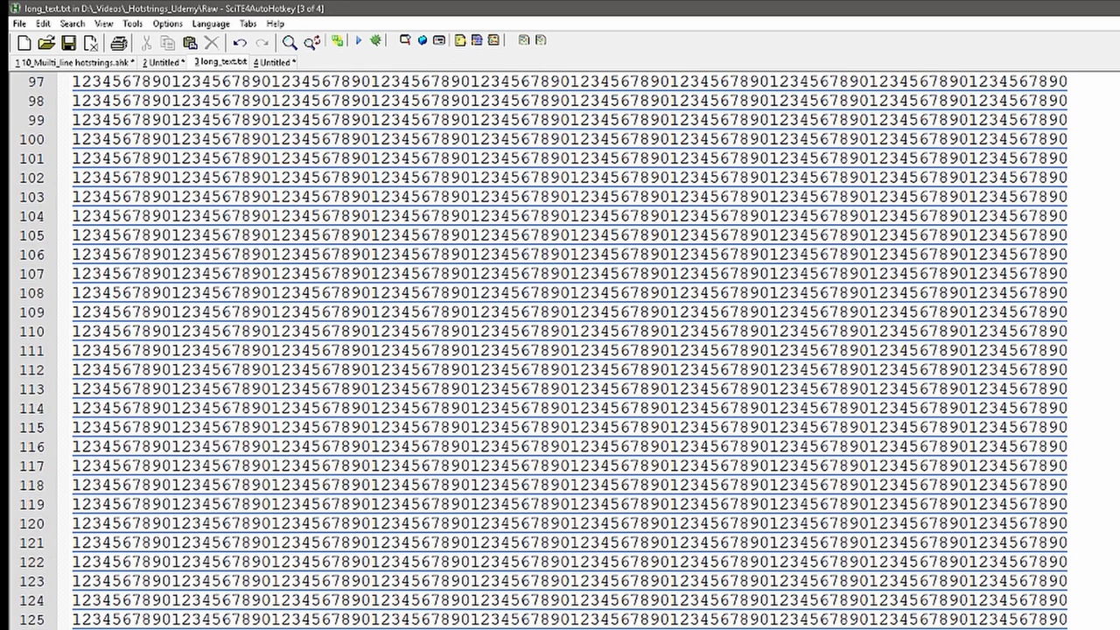
left_click(161, 62)
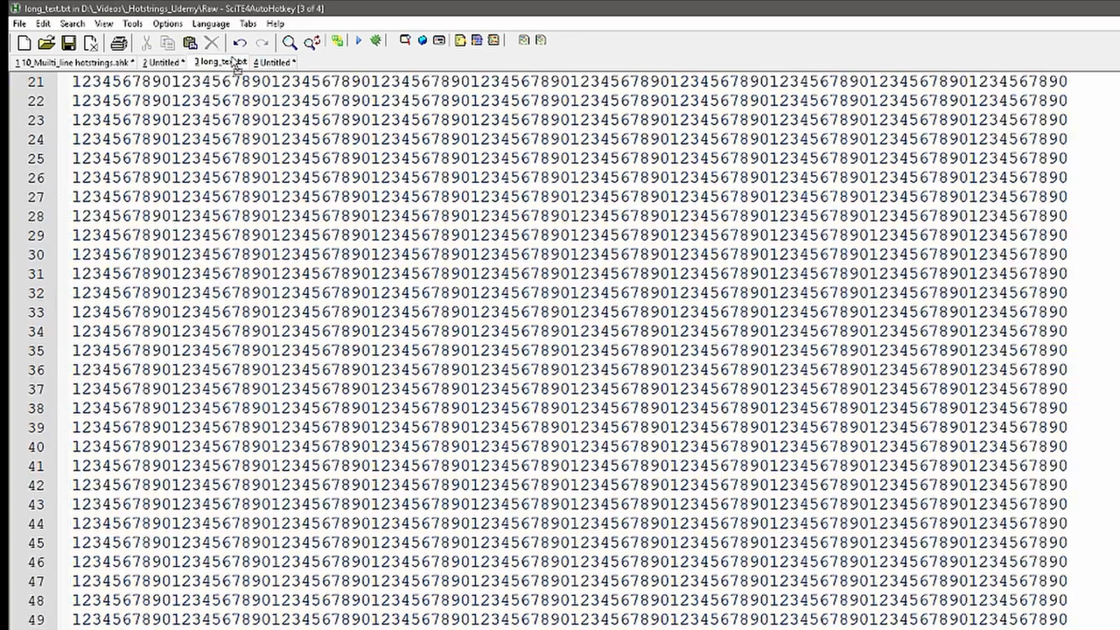
scroll("down", 3)
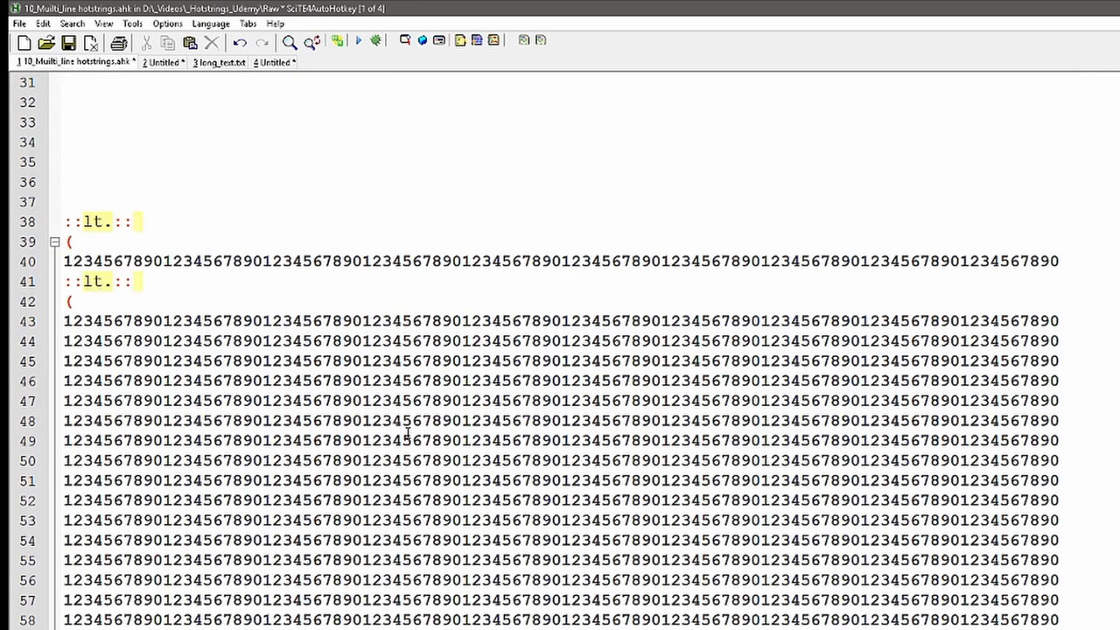
Run the script, hit the 'Continuation section too long' error, and rerun after trimming lines to exit code 0
scroll("down", 3)
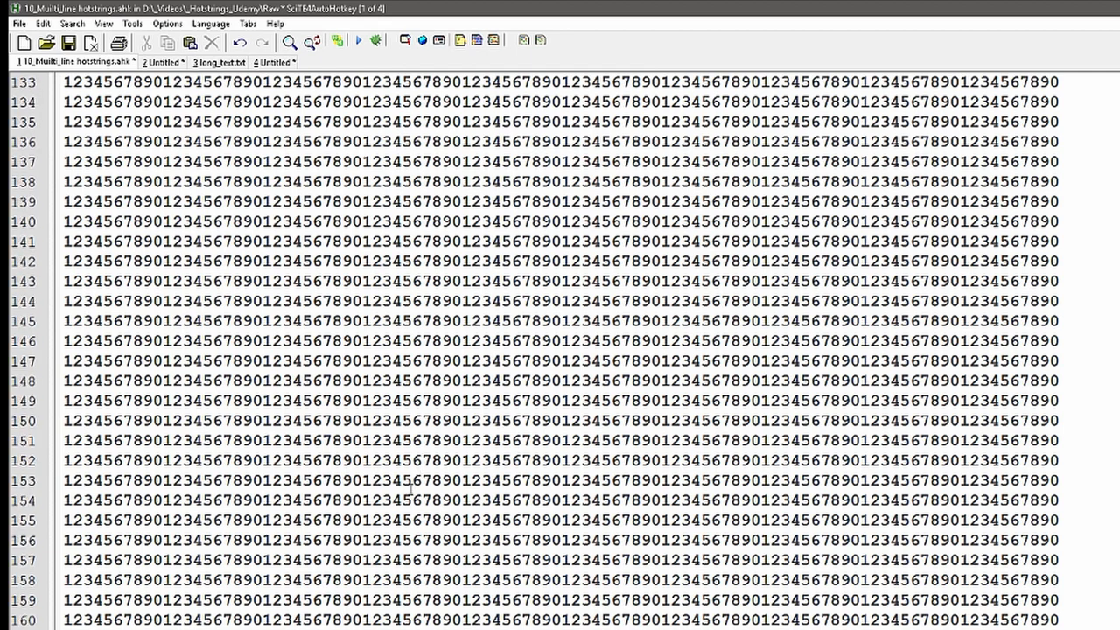
scroll("down", 3)
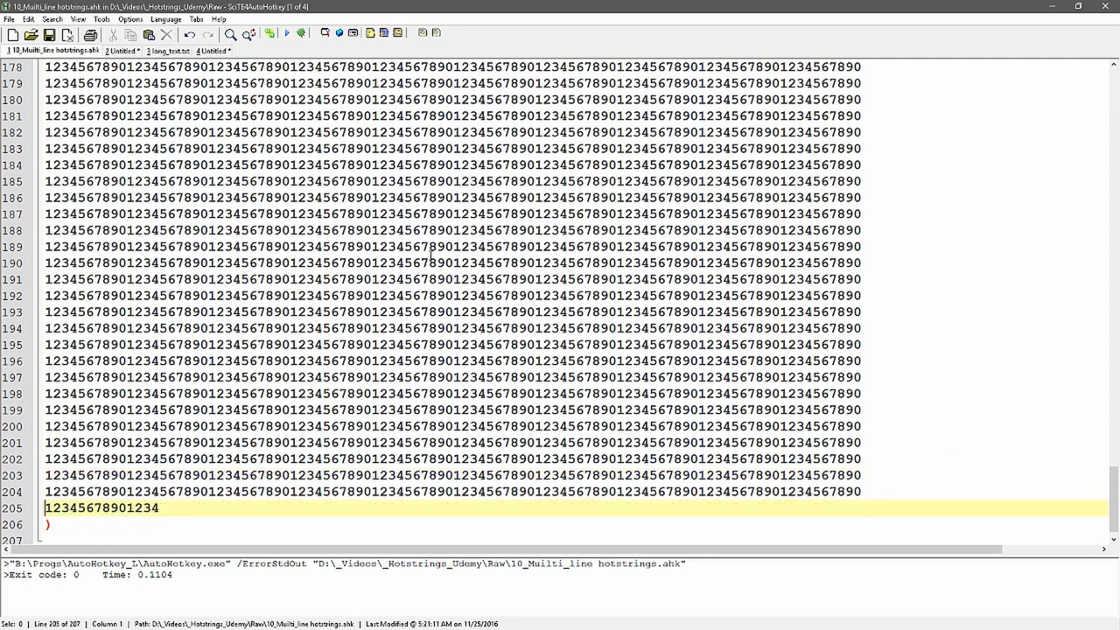
left_click(287, 32)
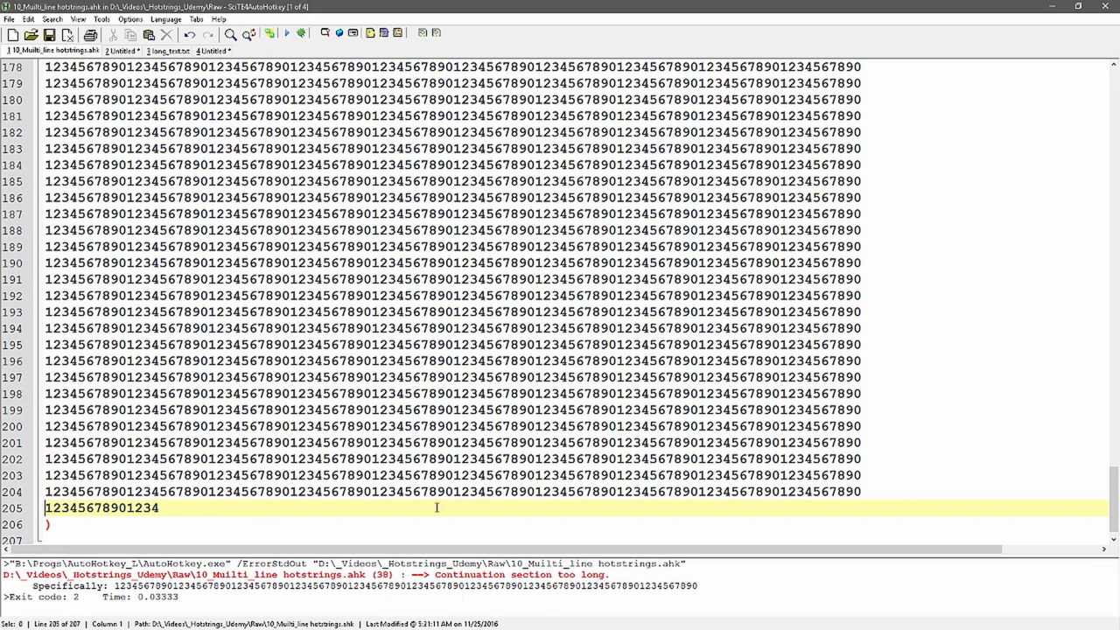
mouse_move(886, 485)
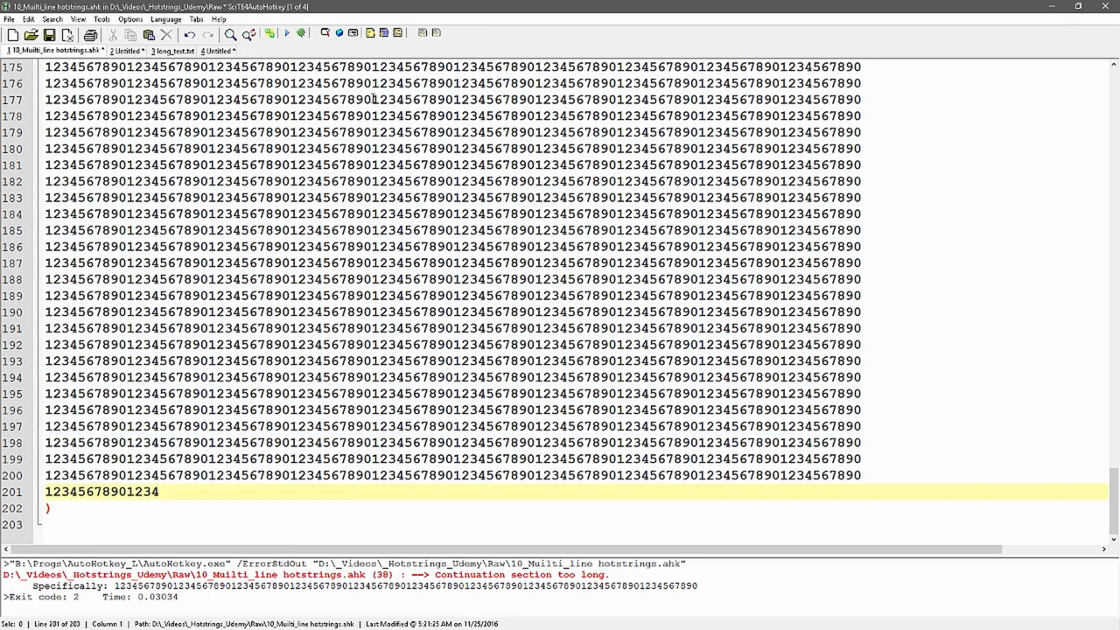
left_click(289, 33)
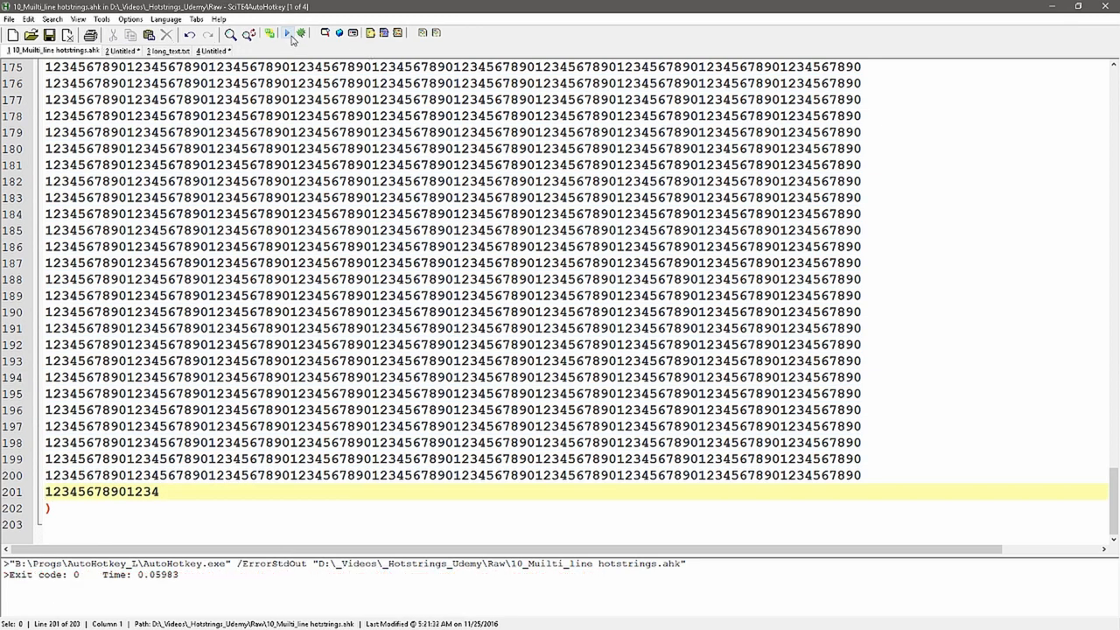
scroll("up", 3)
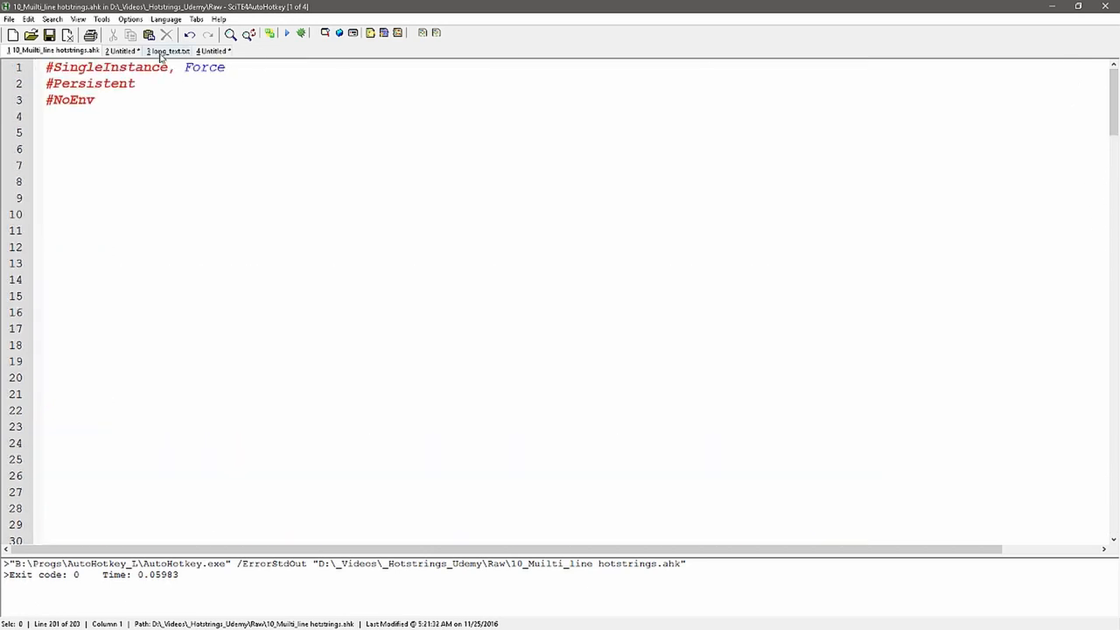
Start line 4 with FileRead, Clipboard after checking the long_text.txt tab
left_click(168, 49)
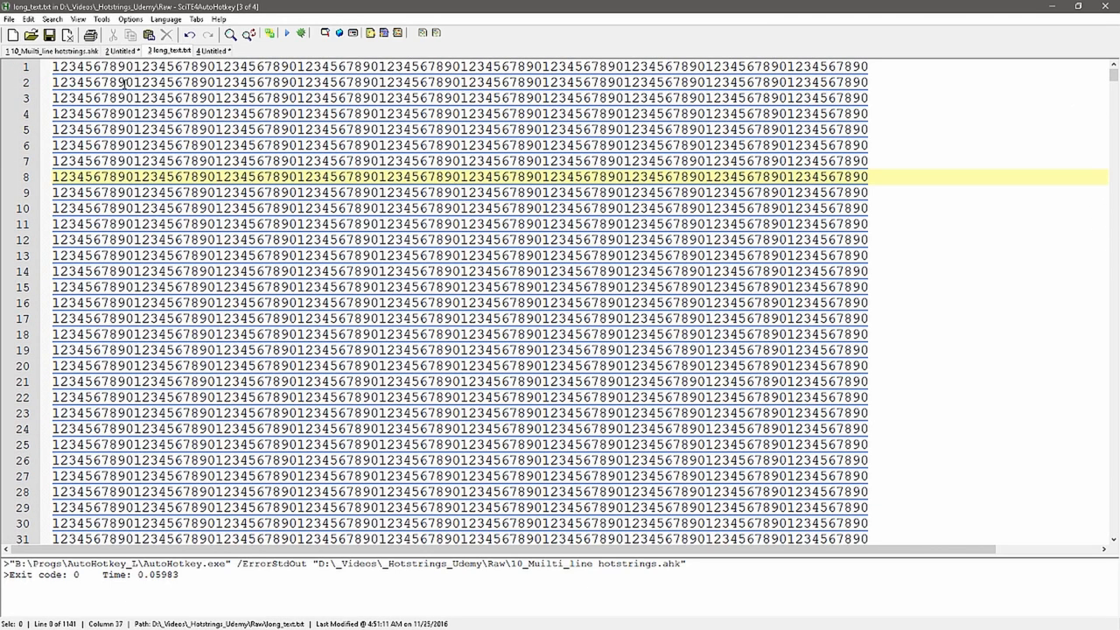
left_click(49, 49)
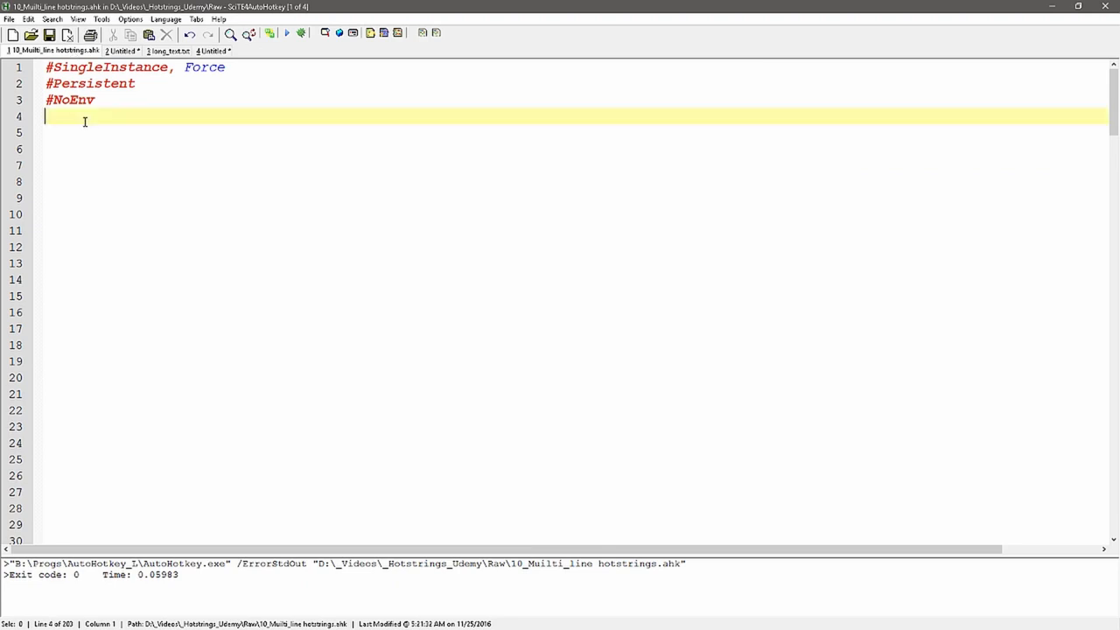
type("file")
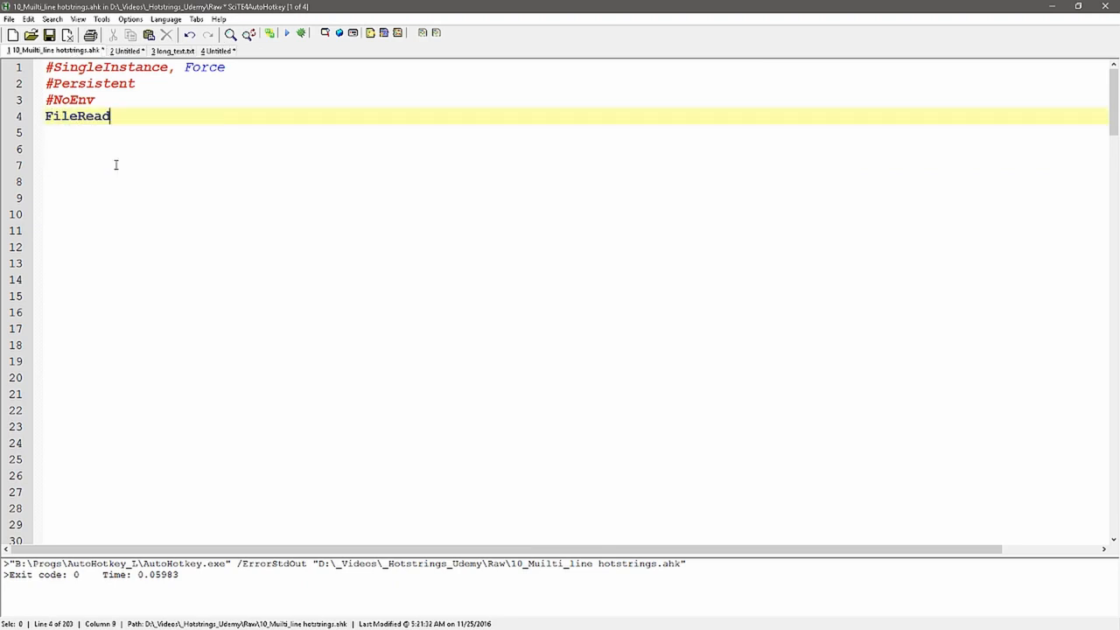
type(",")
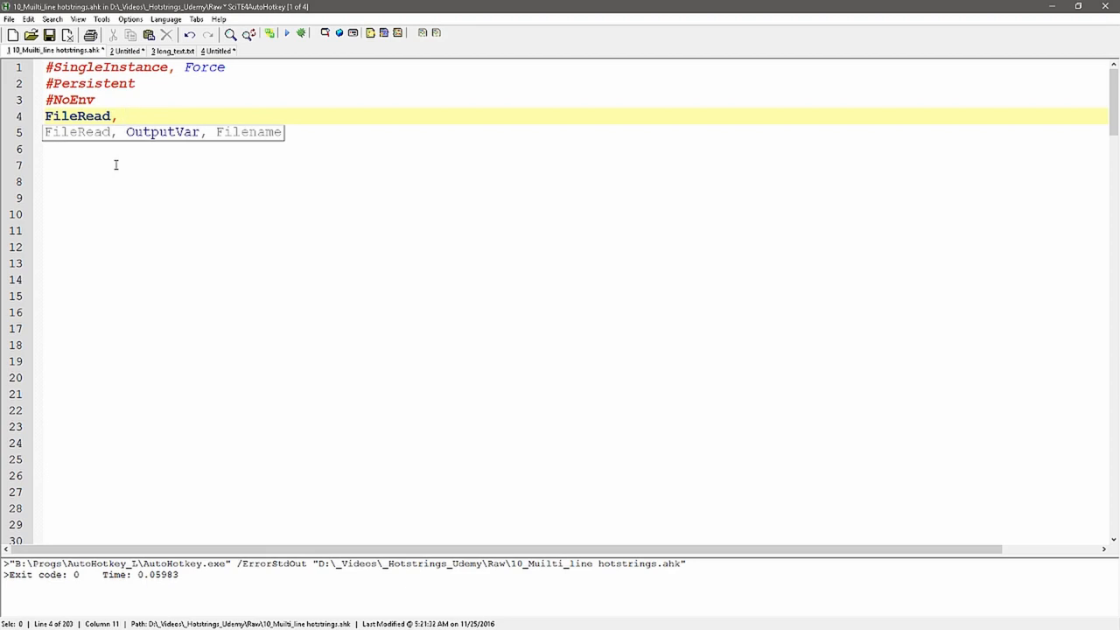
type("Clip")
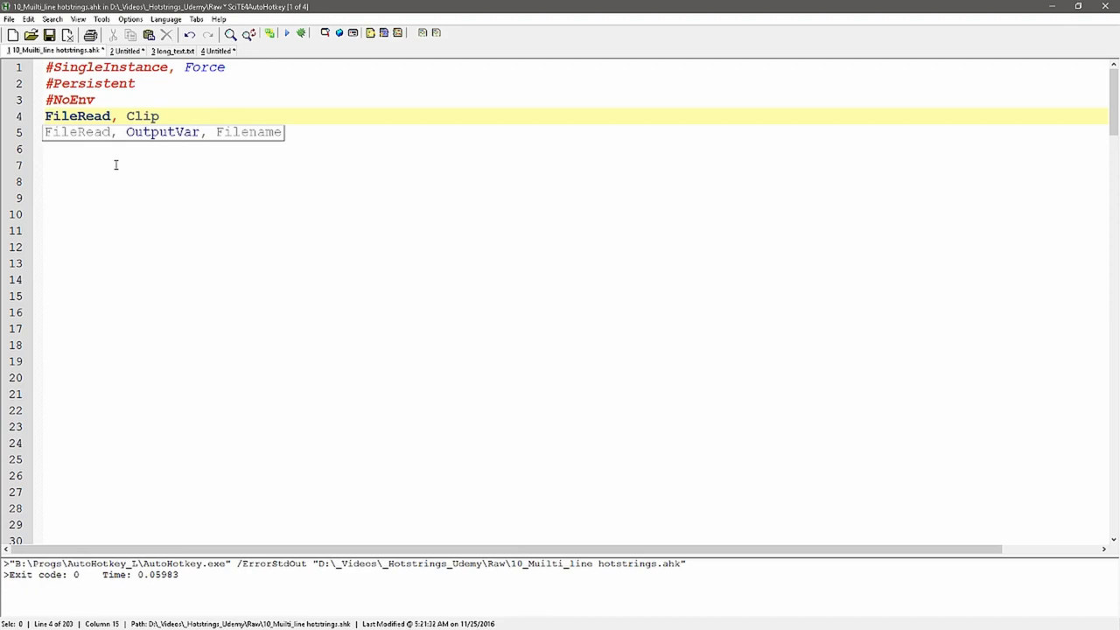
type("board,")
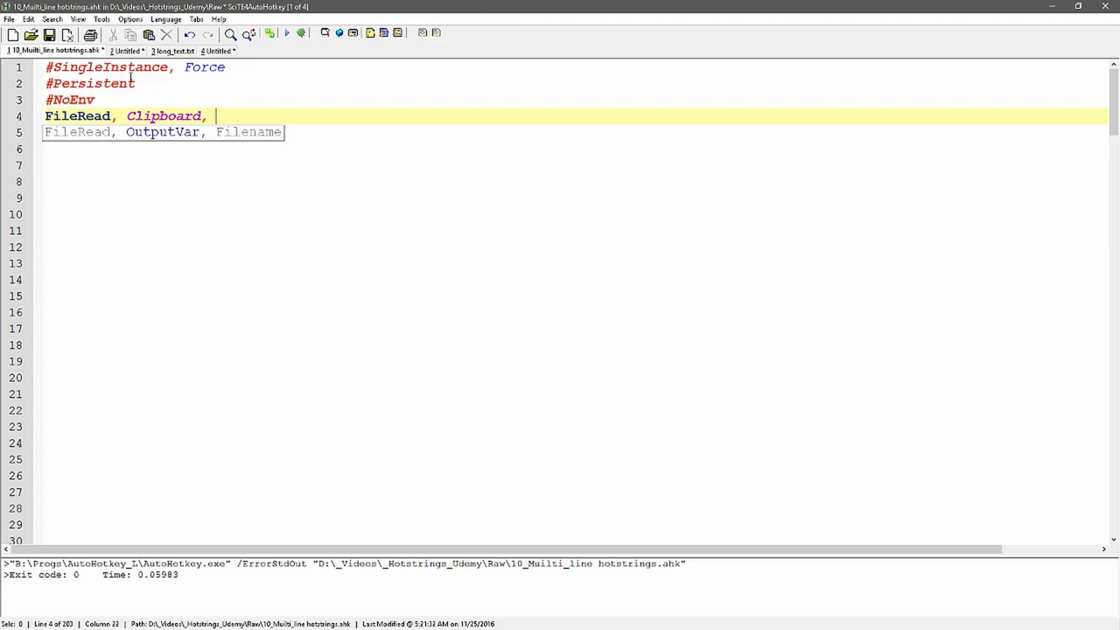
Complete the FileRead path as D:\_Videos\_Hotstrings_Udemy\Raw\long_text.txt
left_click(172, 49)
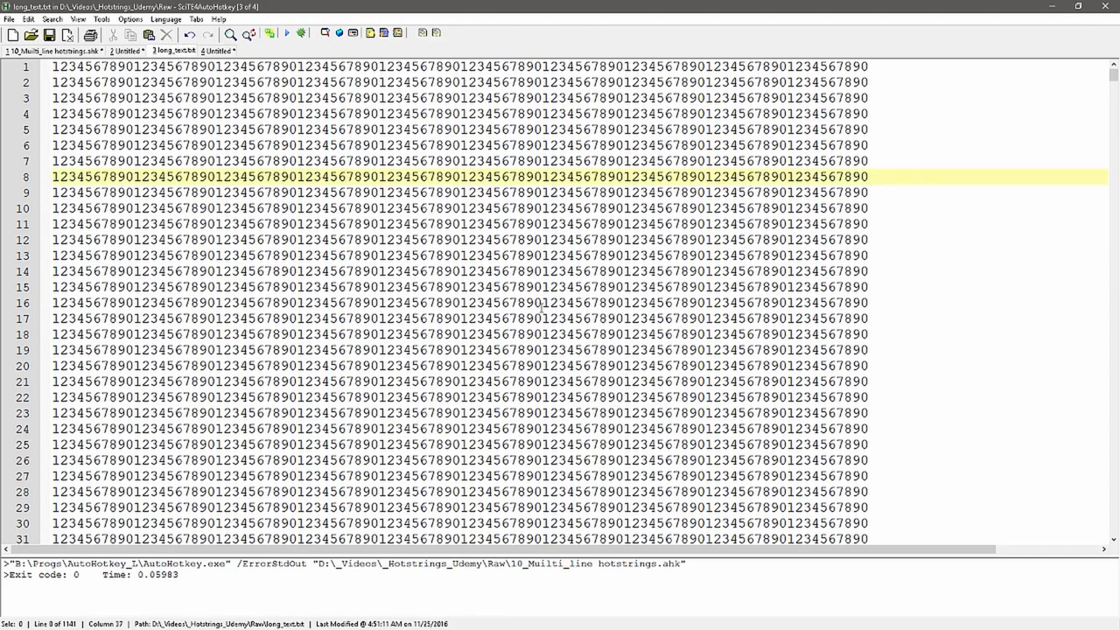
left_click(767, 192)
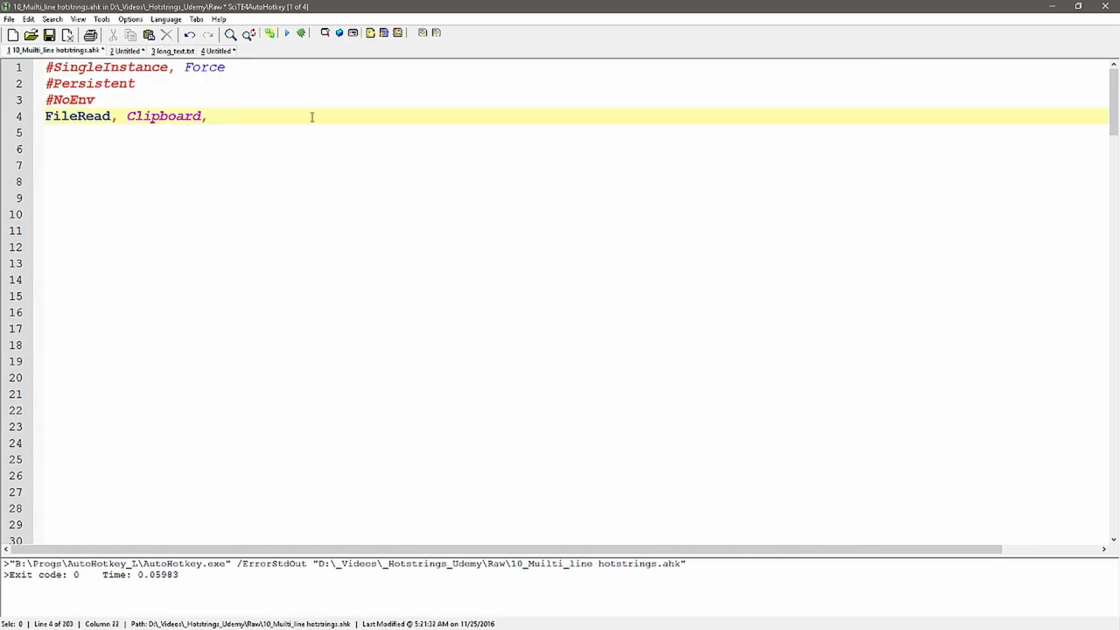
type("D:\\_Videos\\_Hotstrings_Udemy\\Raw\\long_text.txt")
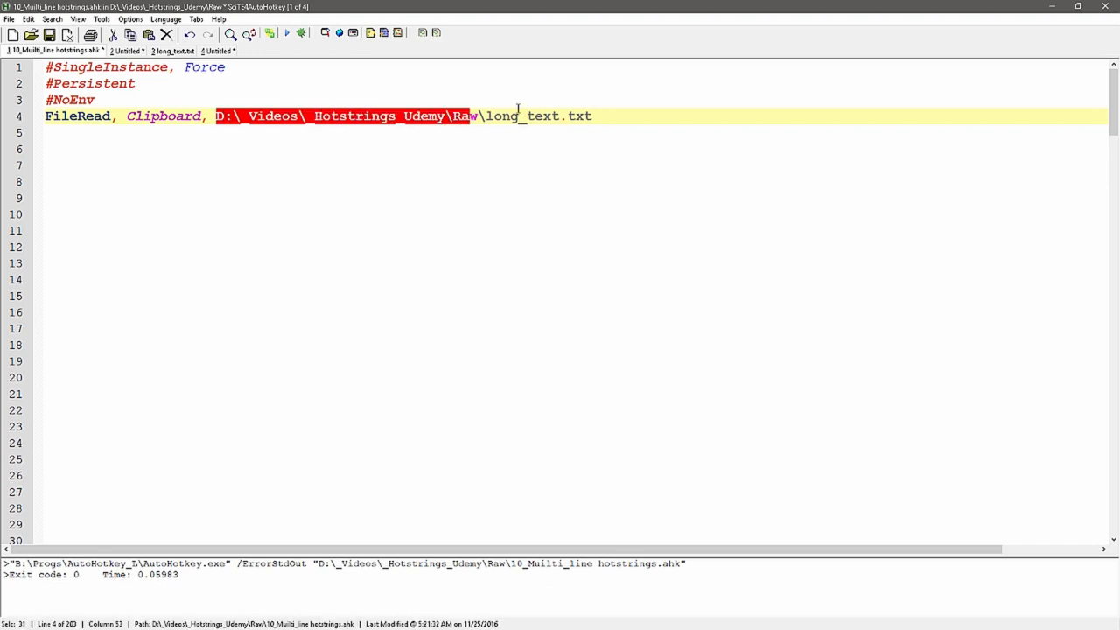
double_click(163, 115)
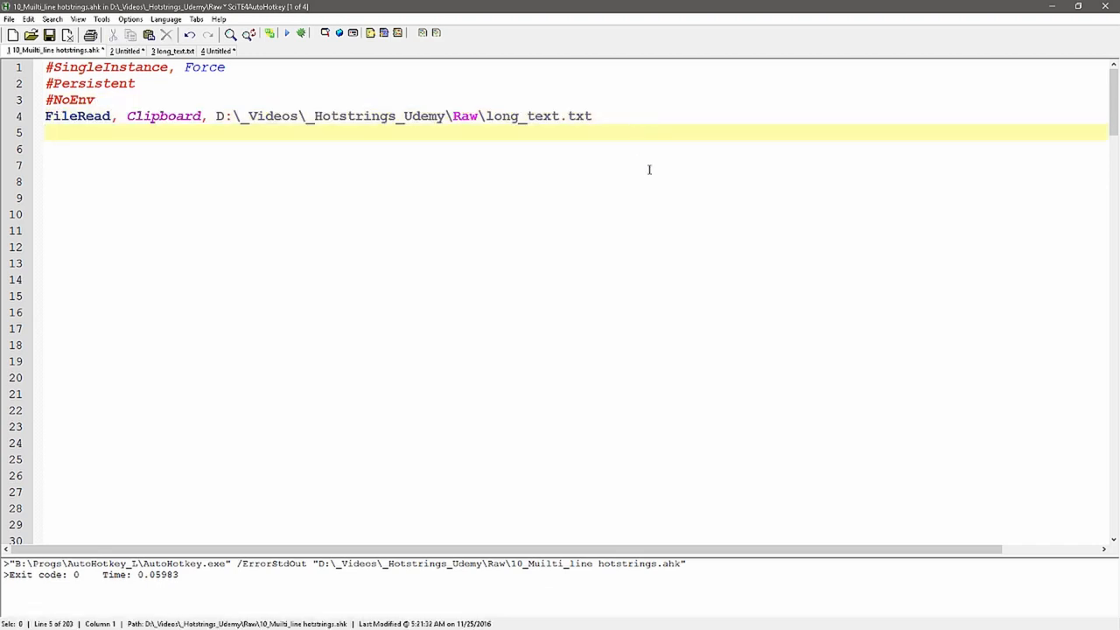
type("t")
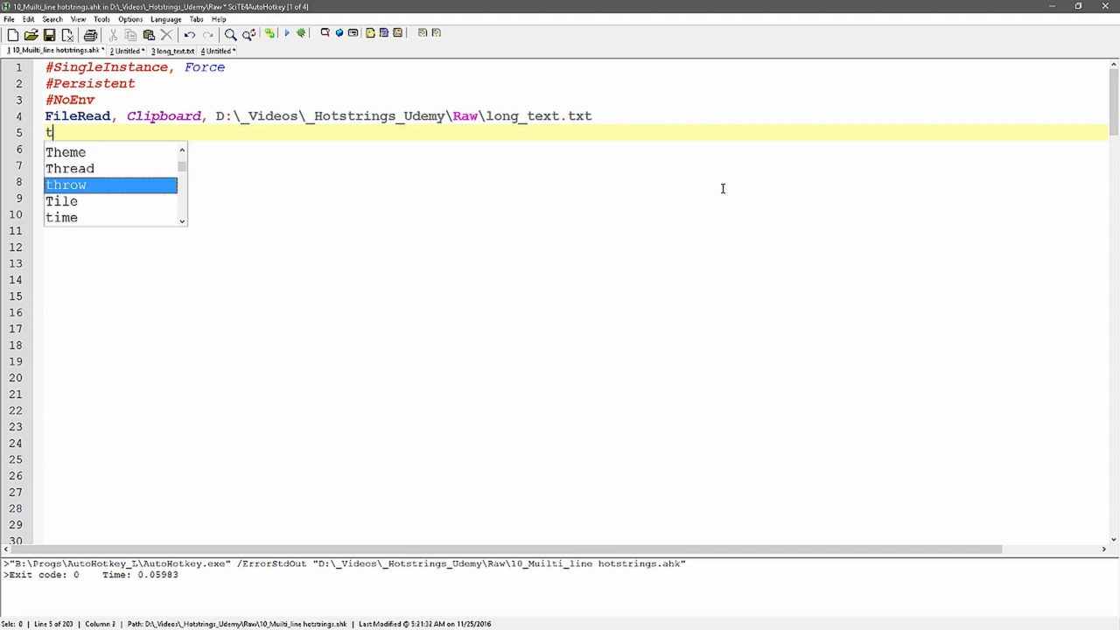
Write the ::txt2.:: hotstring with SendInput, ^v and the ;send paste comment
type("::")
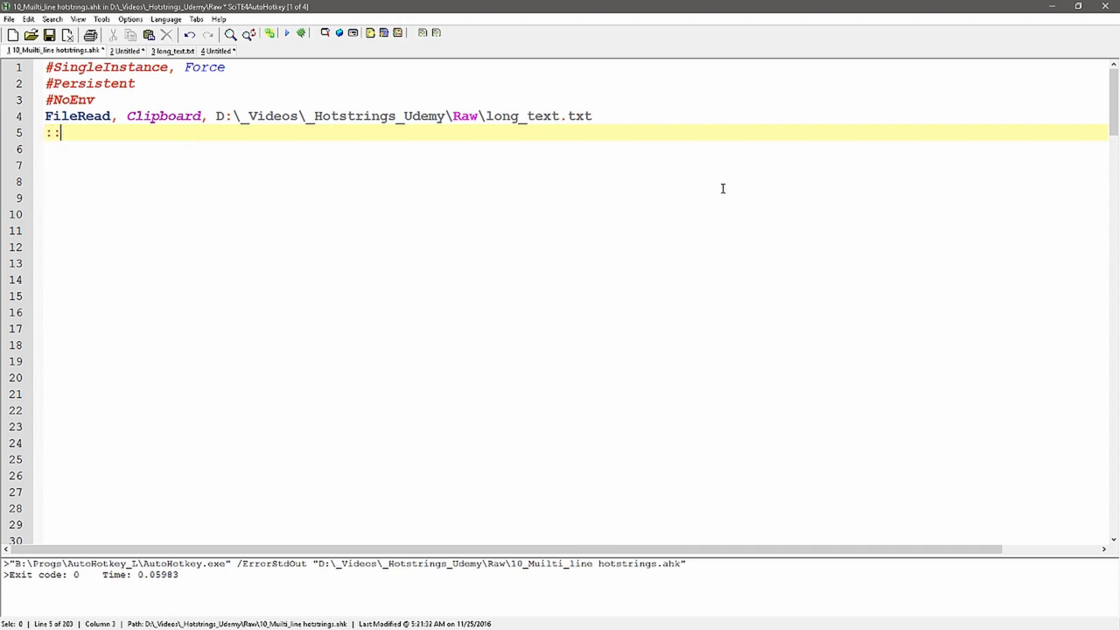
type("txt2.")
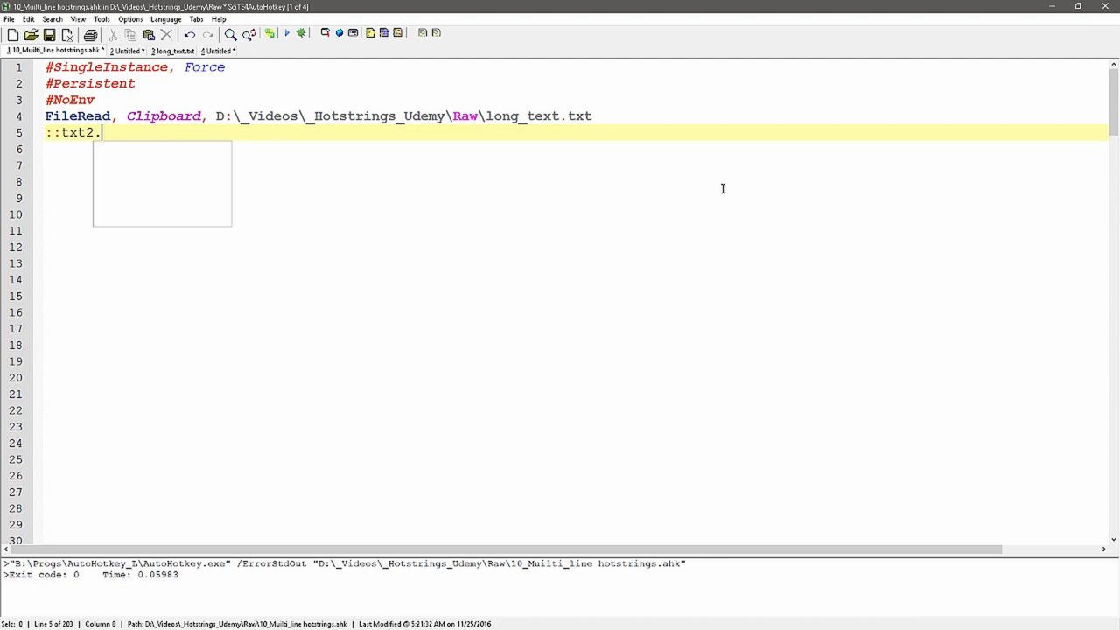
type("::")
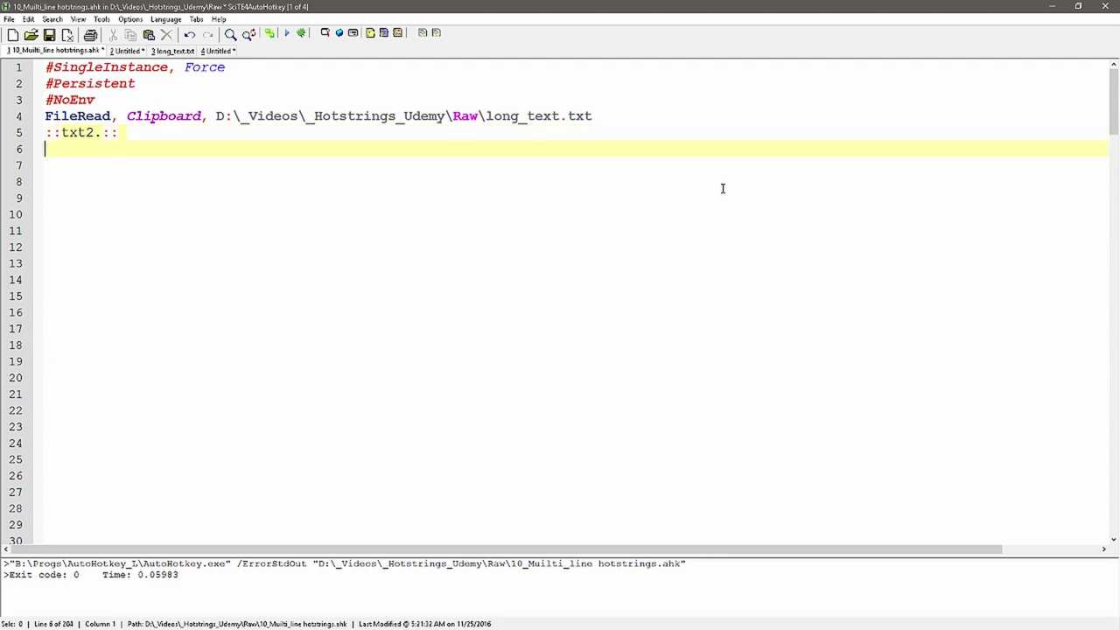
type("S")
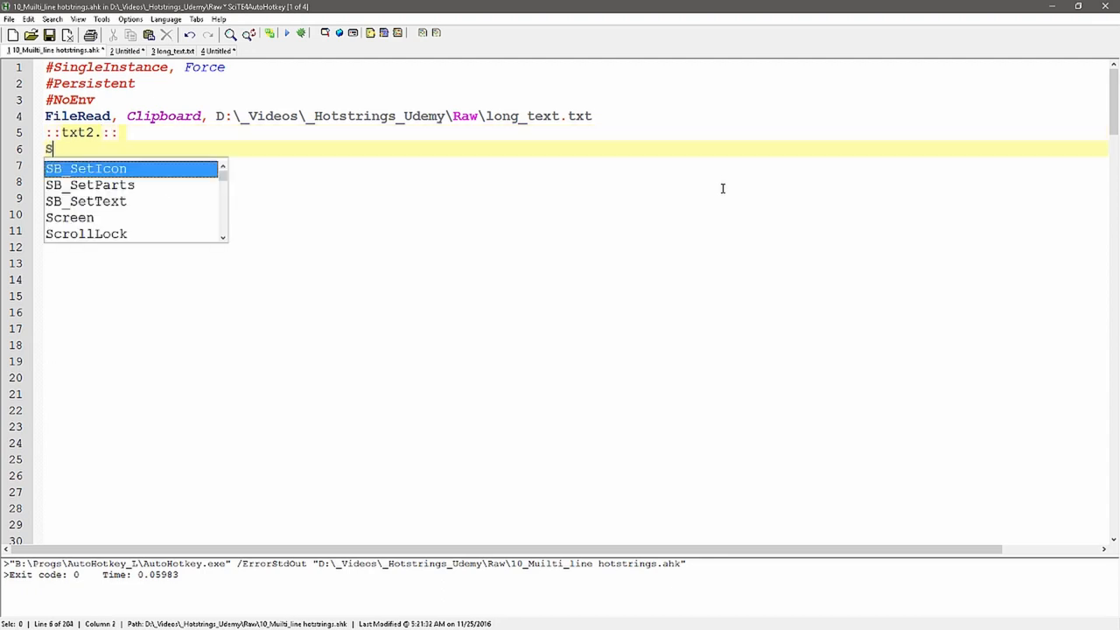
type("endInput")
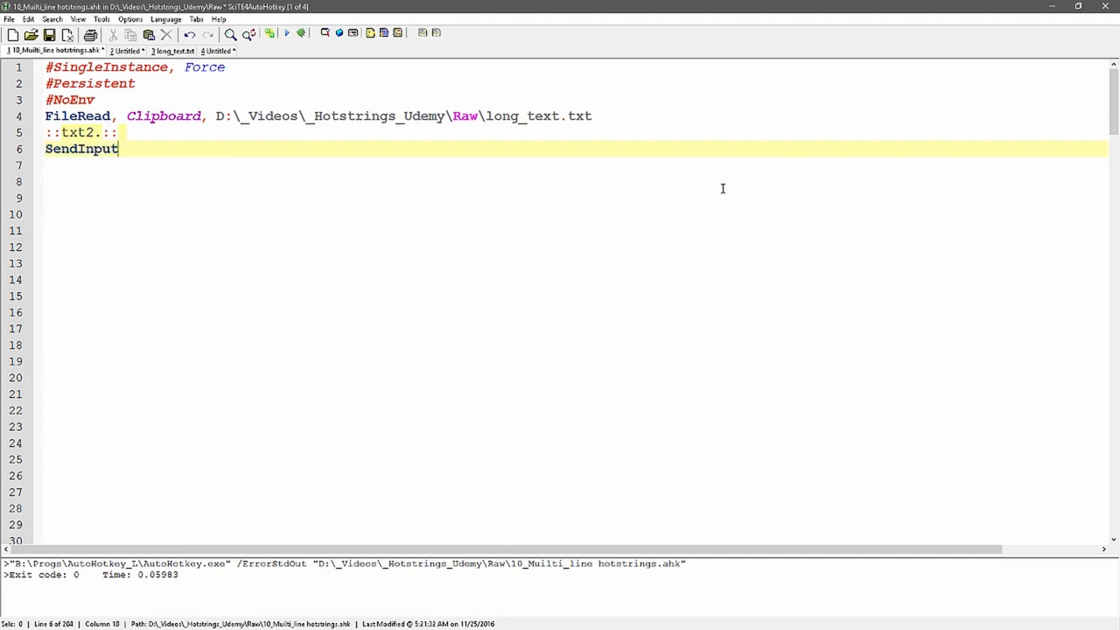
type(", ^")
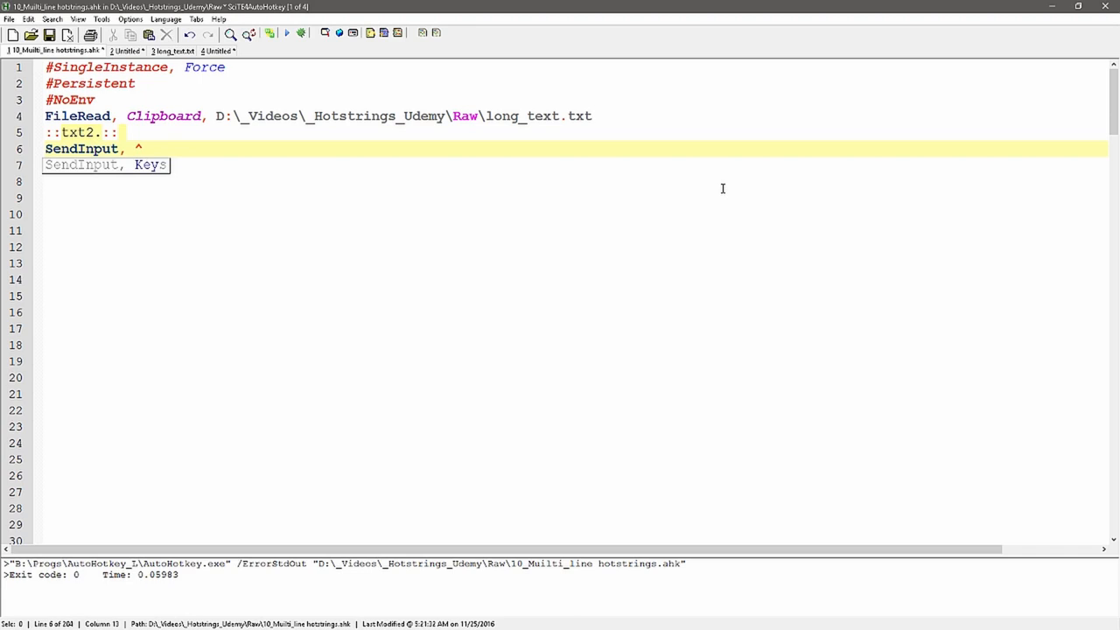
type("v")
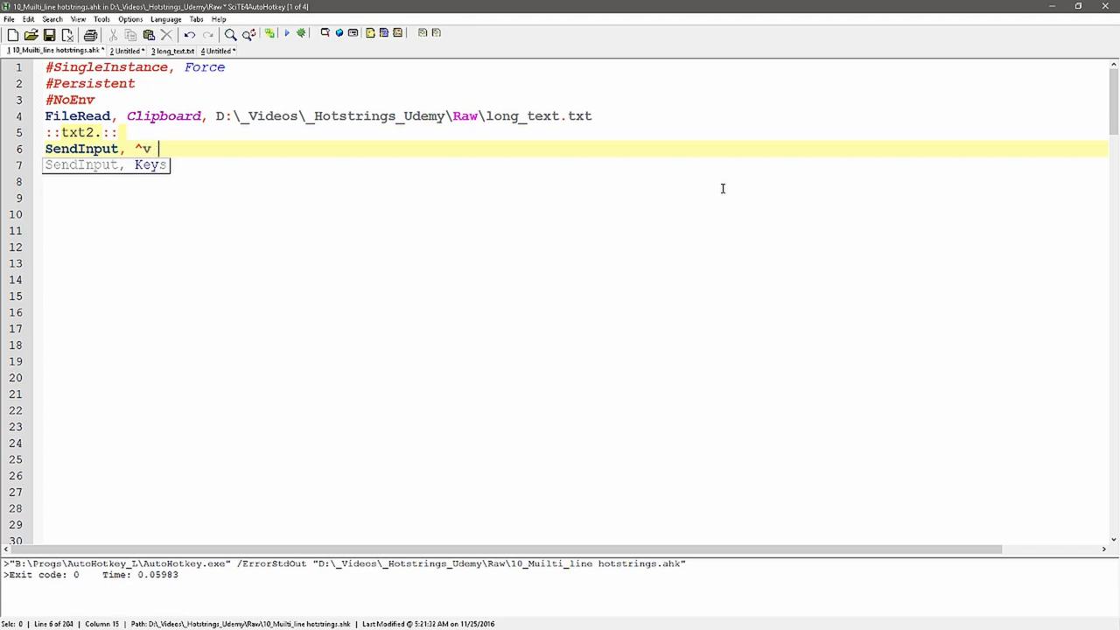
type(";")
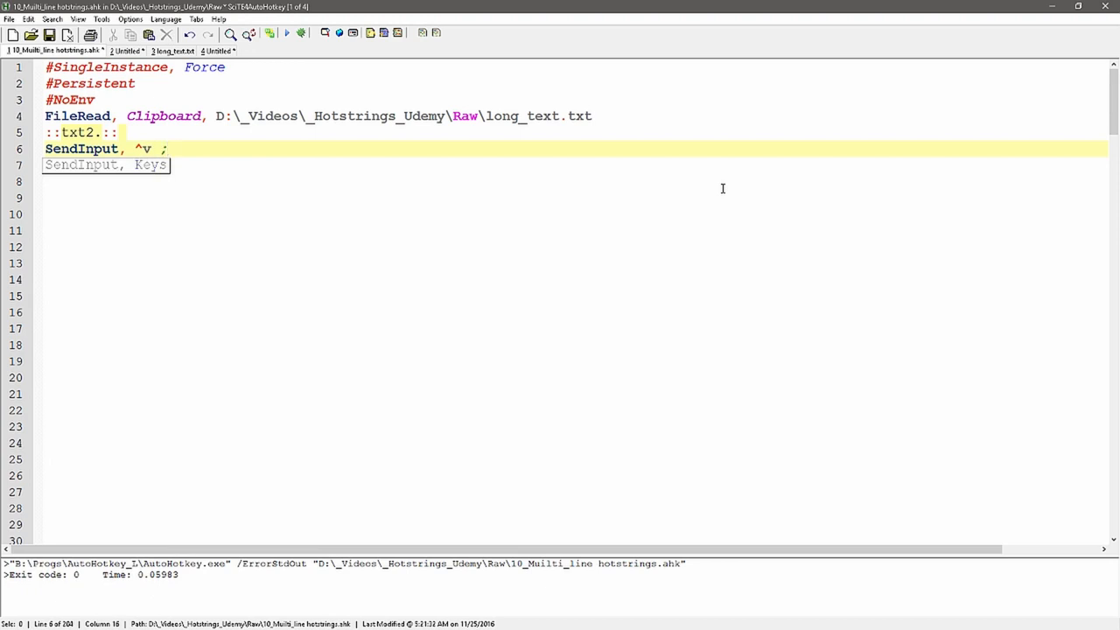
type("send paste")
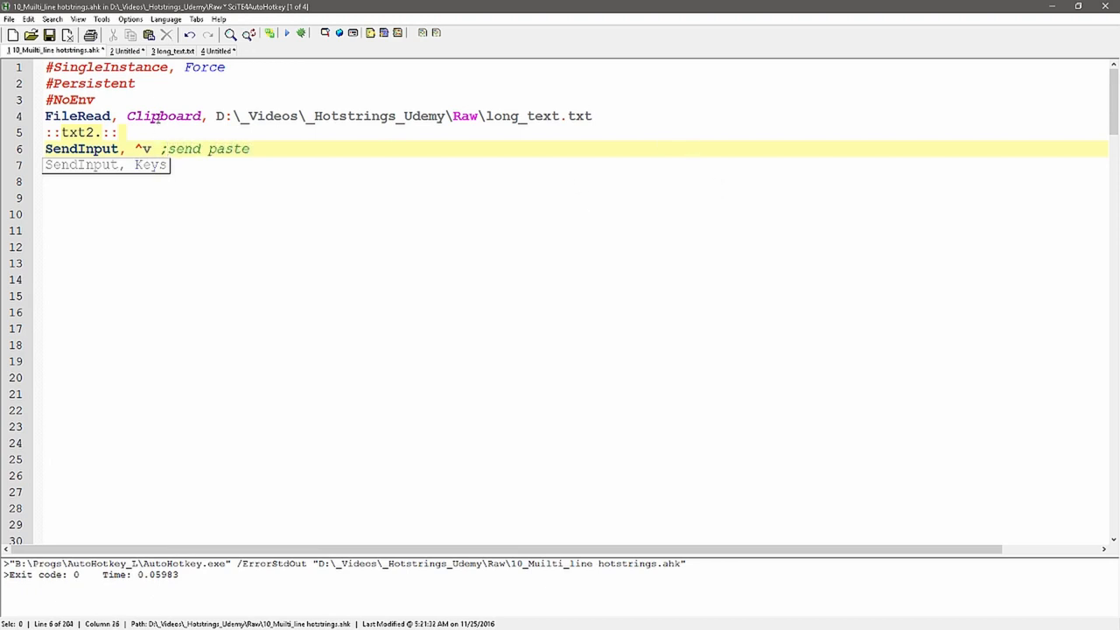
Point out Clipboard in the FileRead line and close the txt2. hotstring with return
double_click(164, 115)
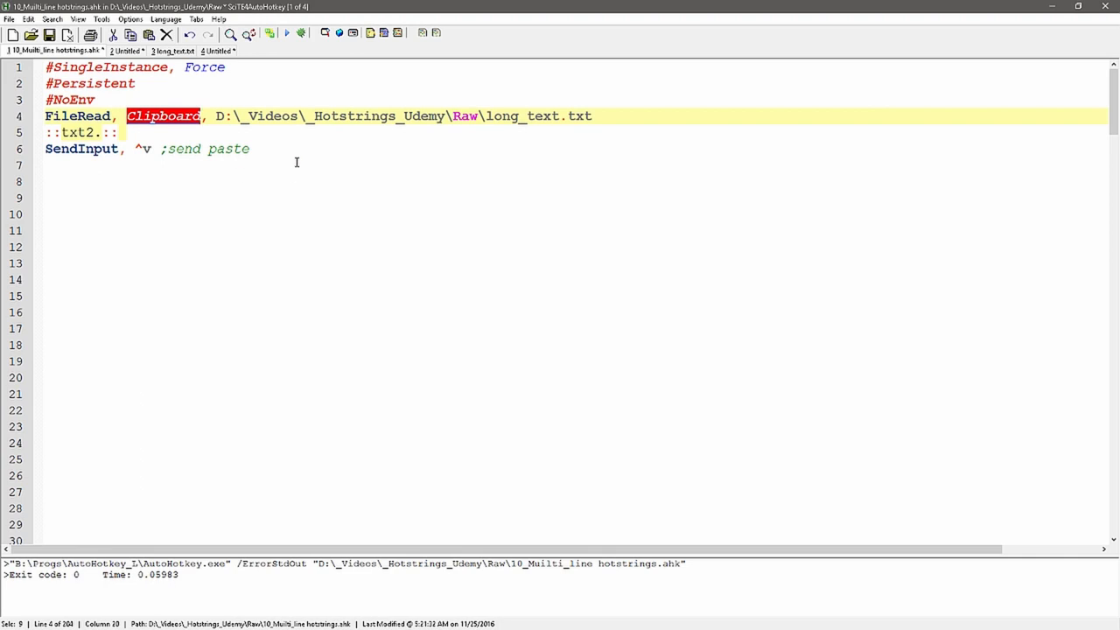
type("tu")
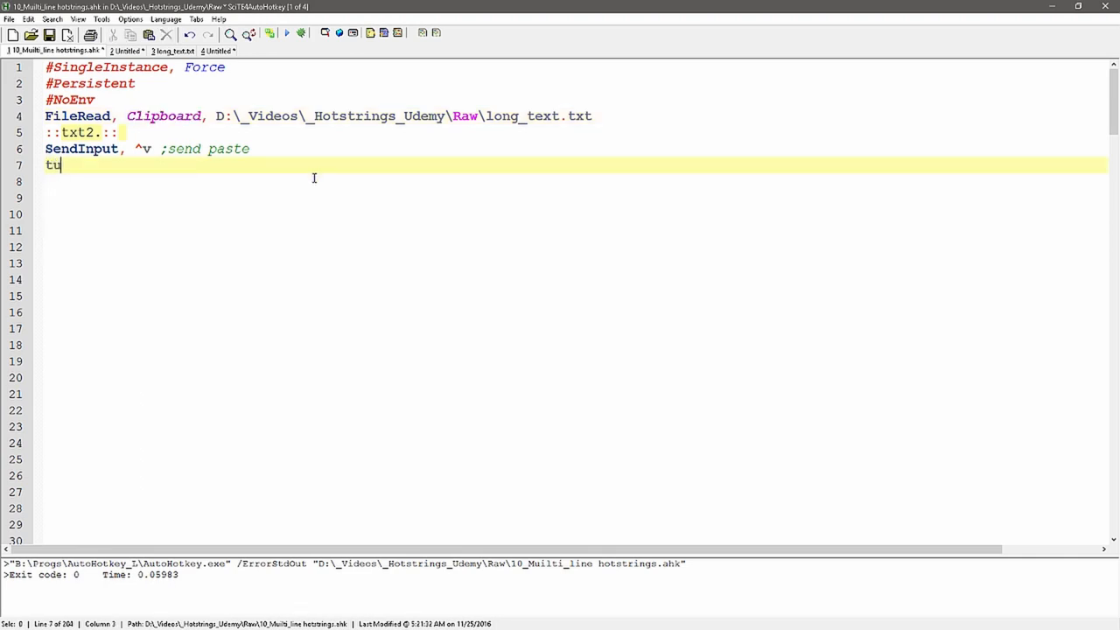
type("return")
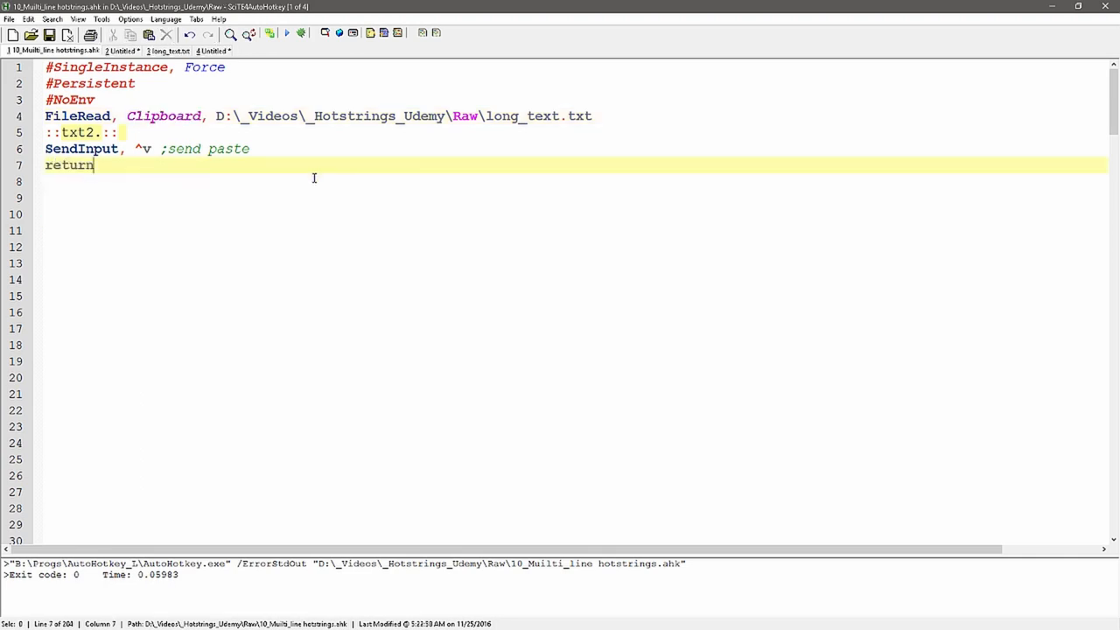
left_click(49, 33)
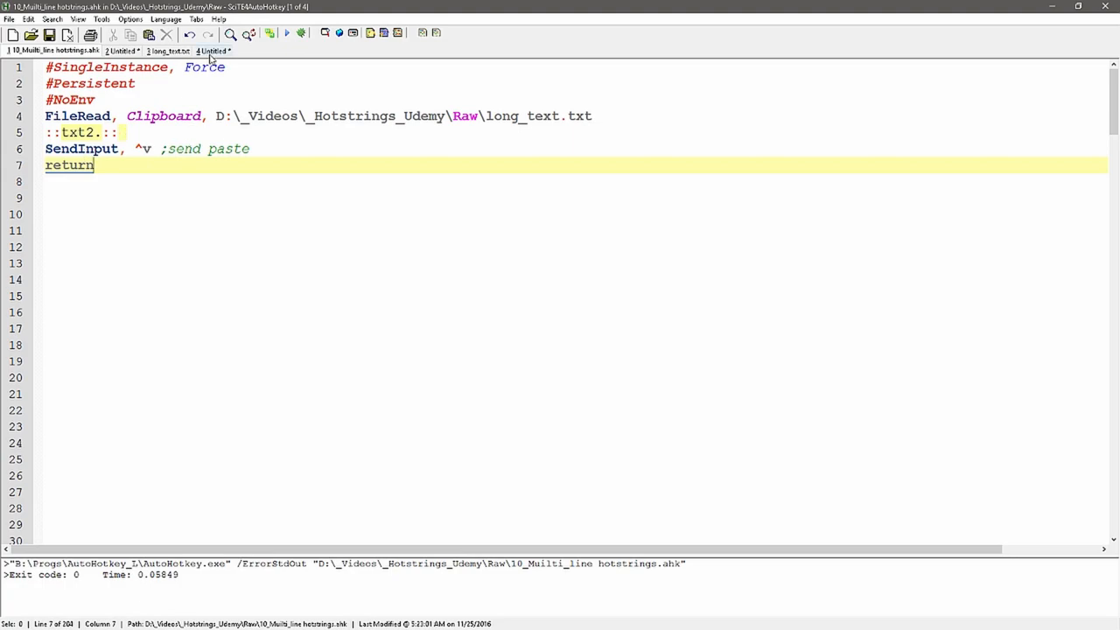
Fire the txt2. hotstring in the untitled document and jump to its end at line 1141
left_click(214, 49)
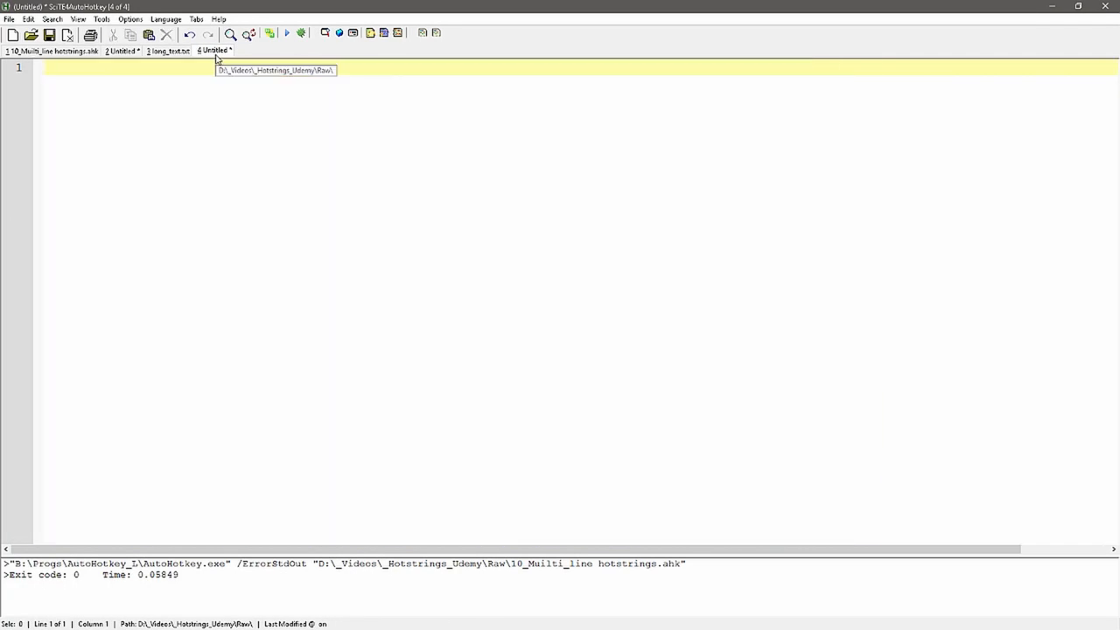
type("txt")
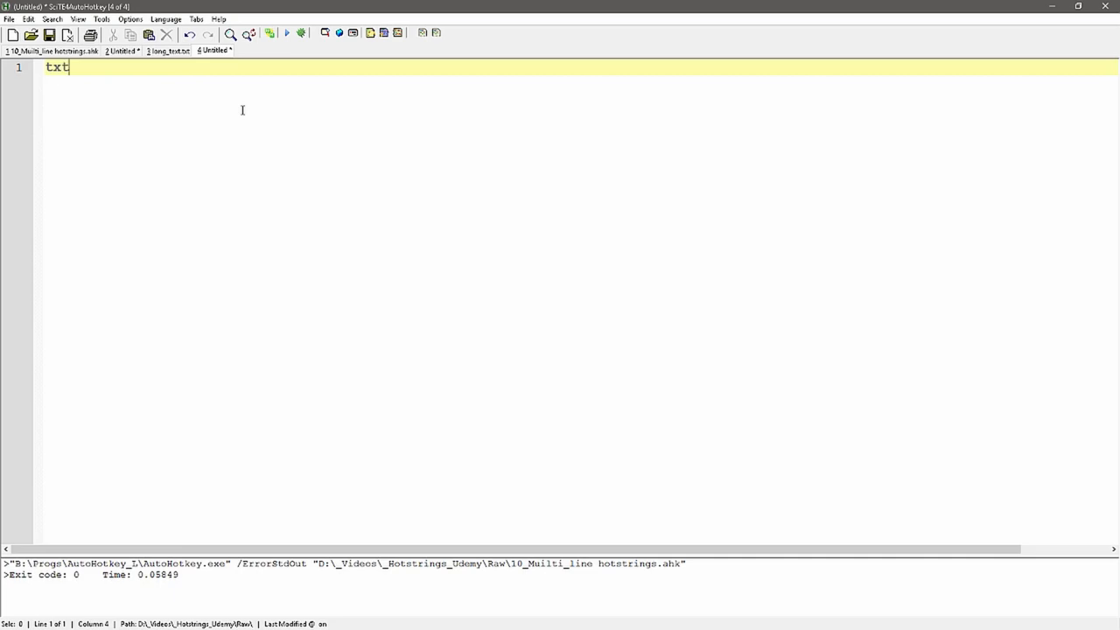
type("2.")
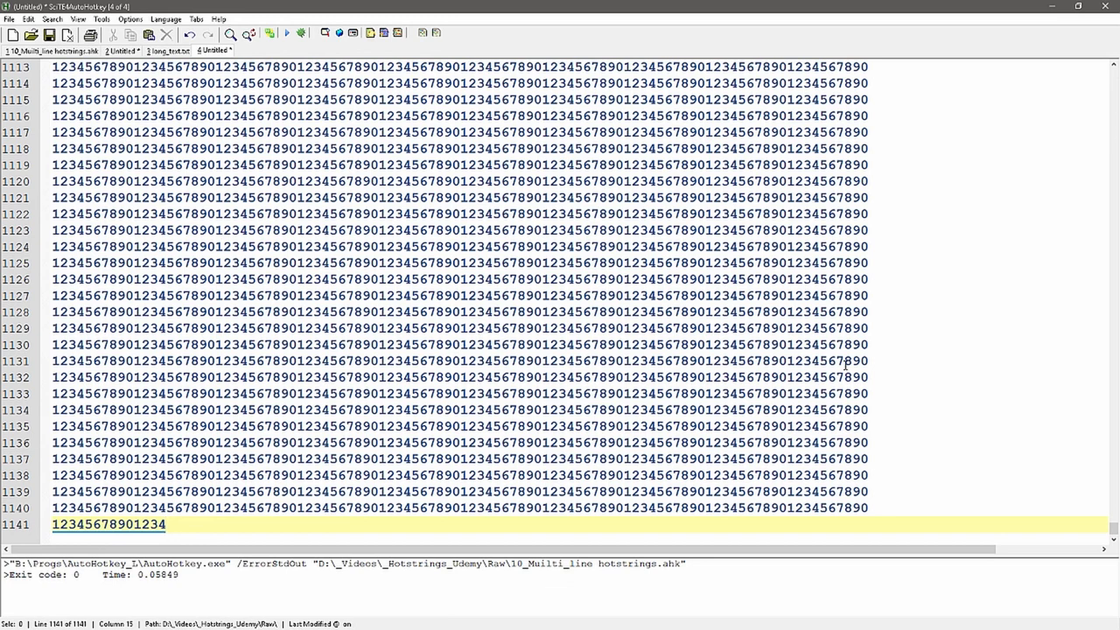
scroll("up", 3)
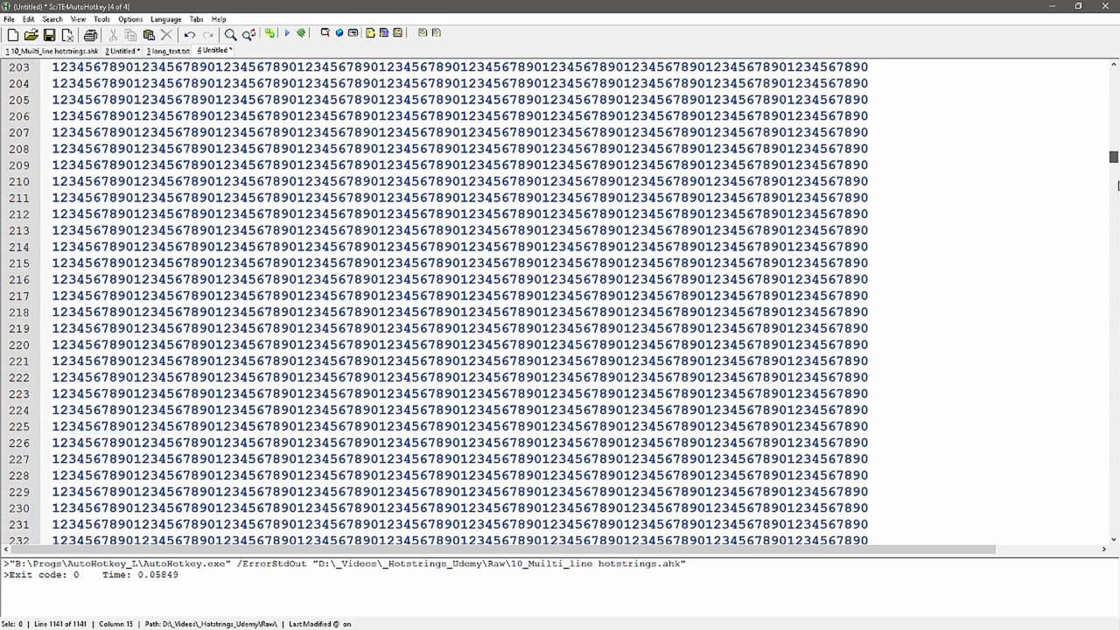
key("ctrl+End")
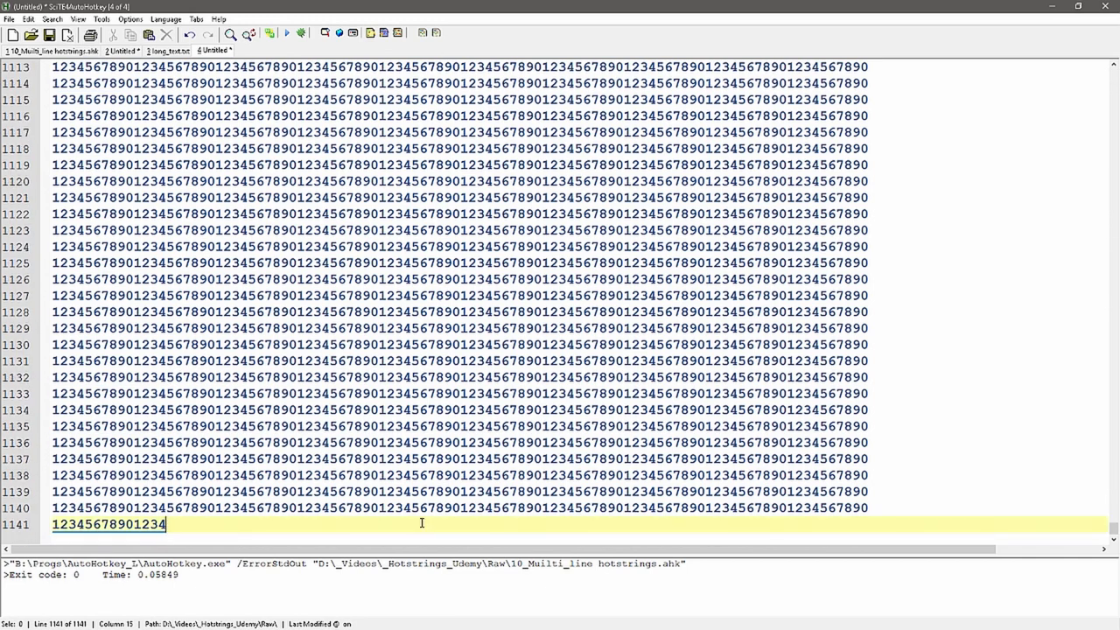
mouse_move(1109, 525)
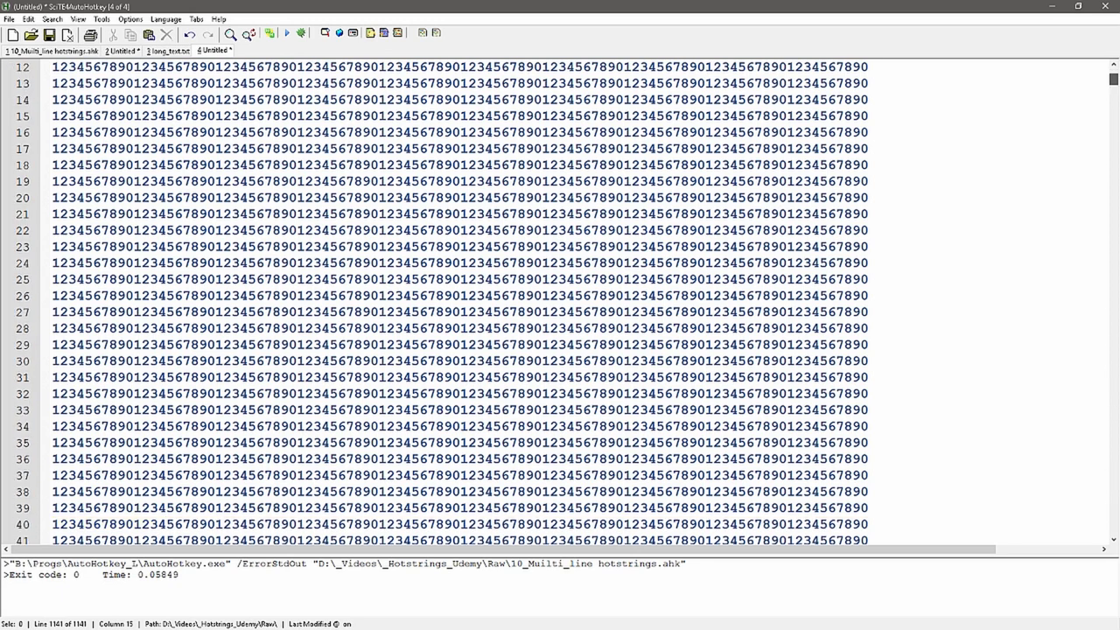
key("ctrl+End")
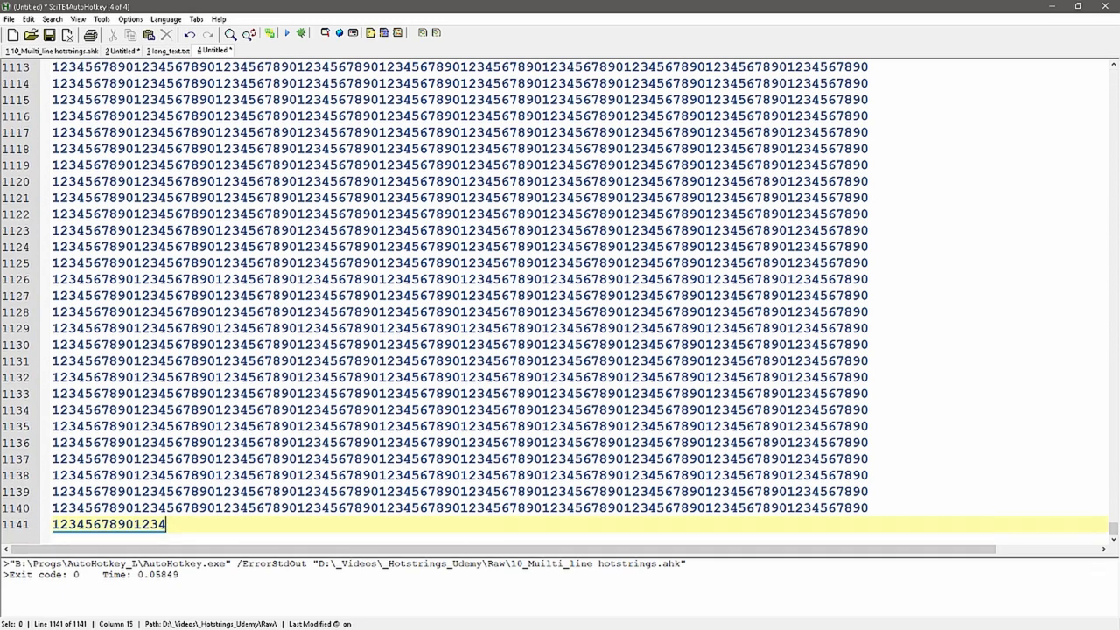
Show long_text.txt and scroll through its repeated digit rows
left_click(166, 49)
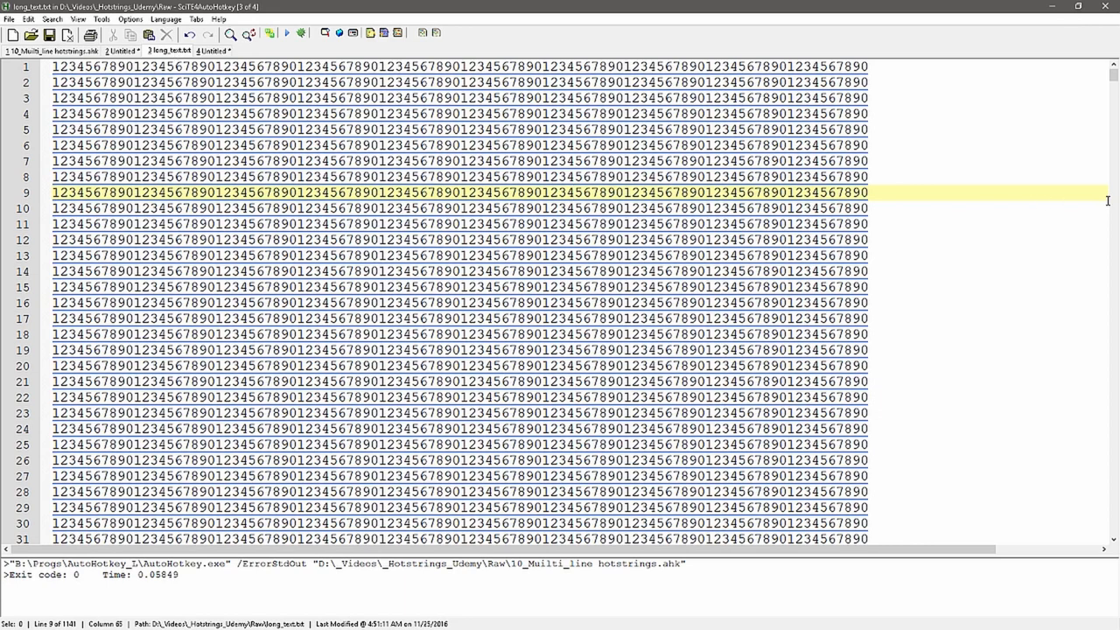
scroll("down", 3)
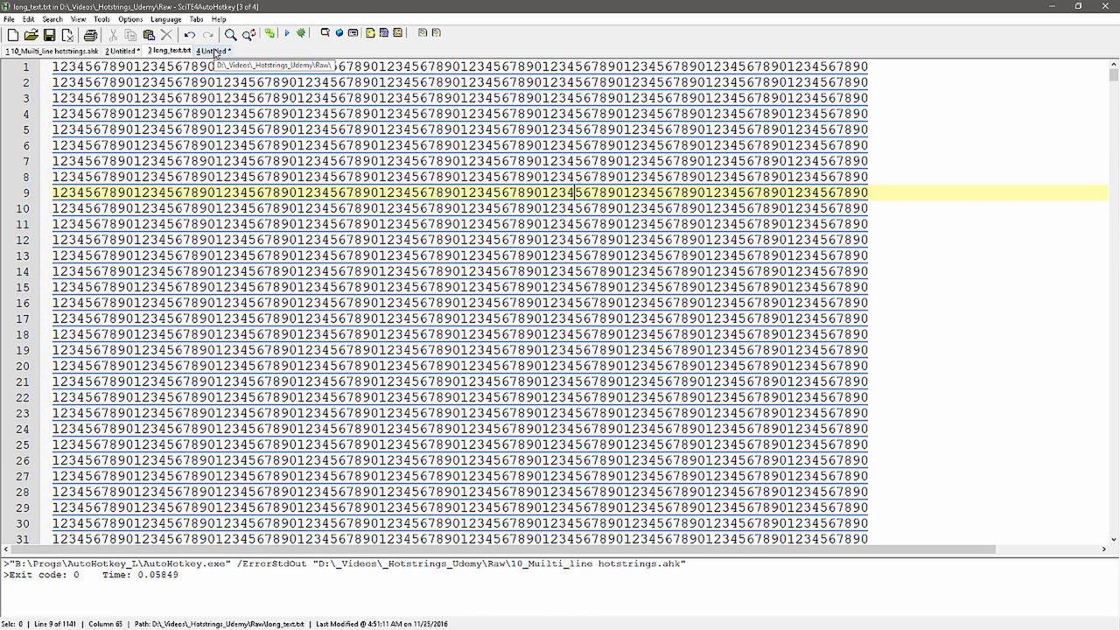
mouse_move(61, 49)
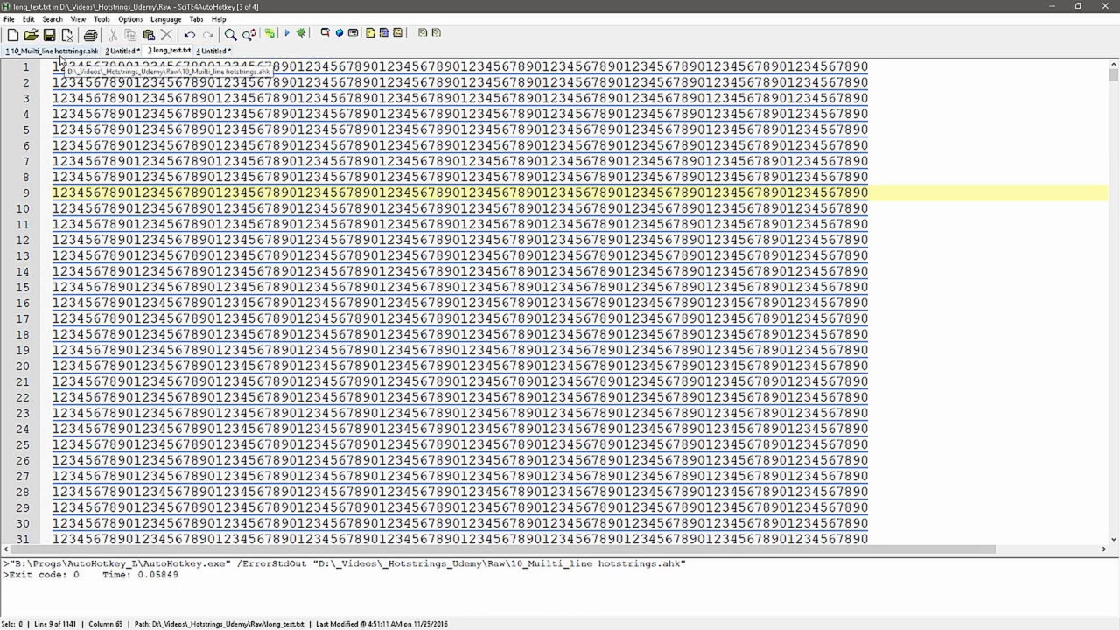
left_click(53, 49)
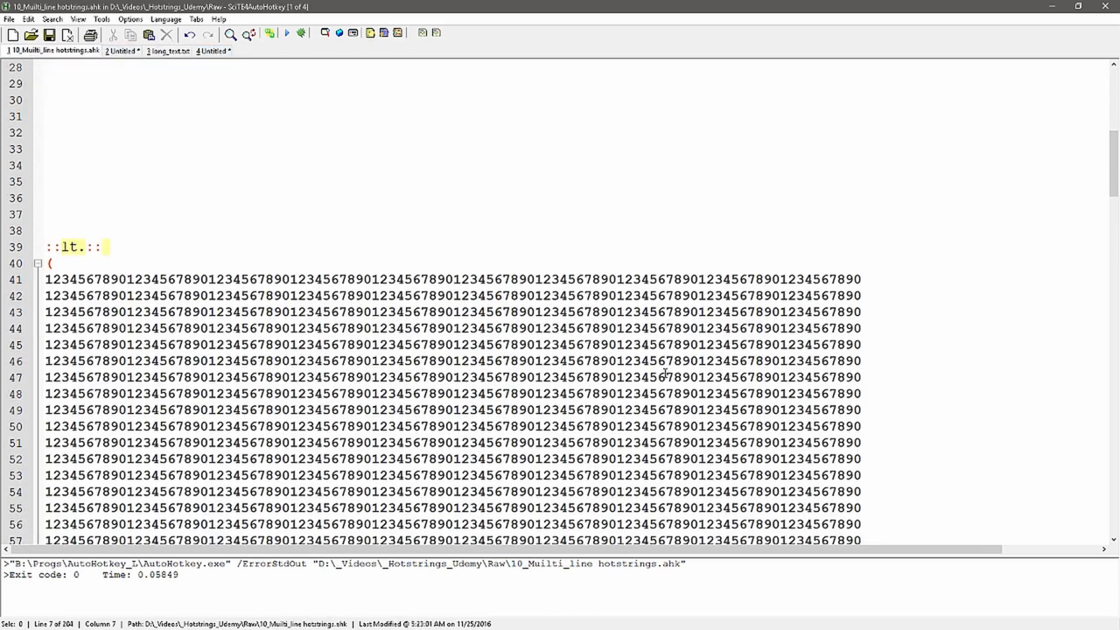
scroll("down", 3)
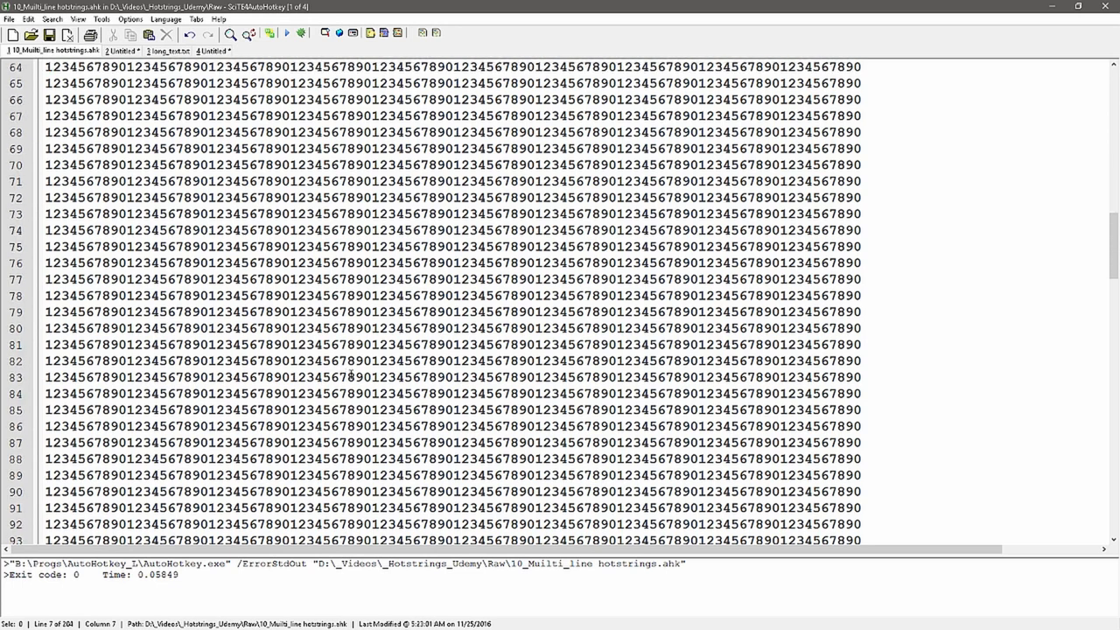
scroll("up", 3)
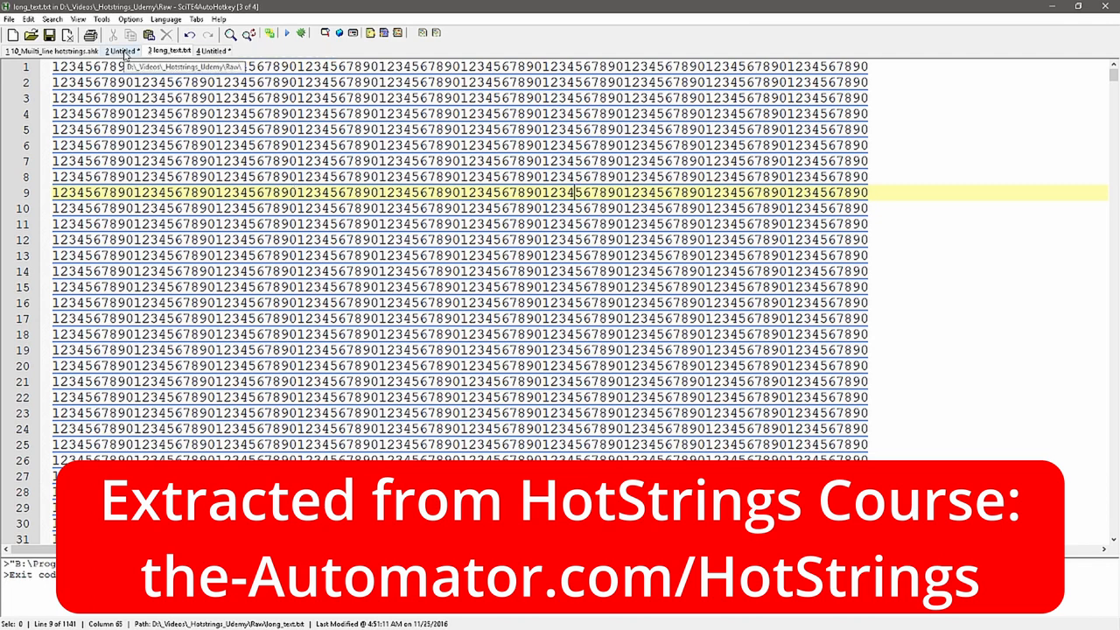
Show 10_Multi_line hotstrings.ahk and select Clipboard on the FileRead line
left_click(54, 49)
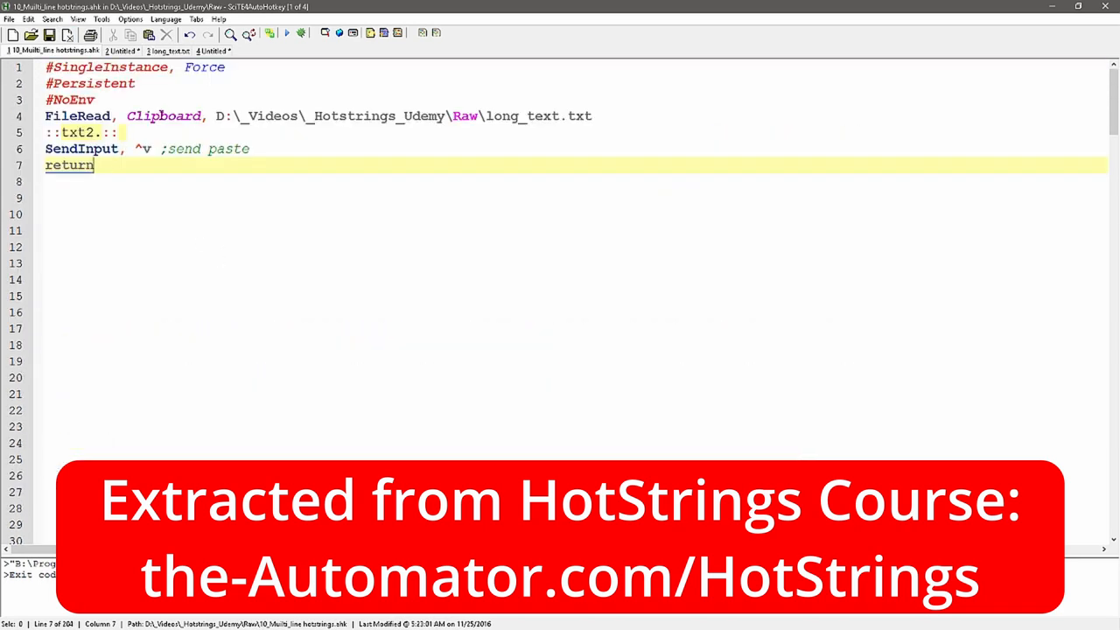
double_click(163, 115)
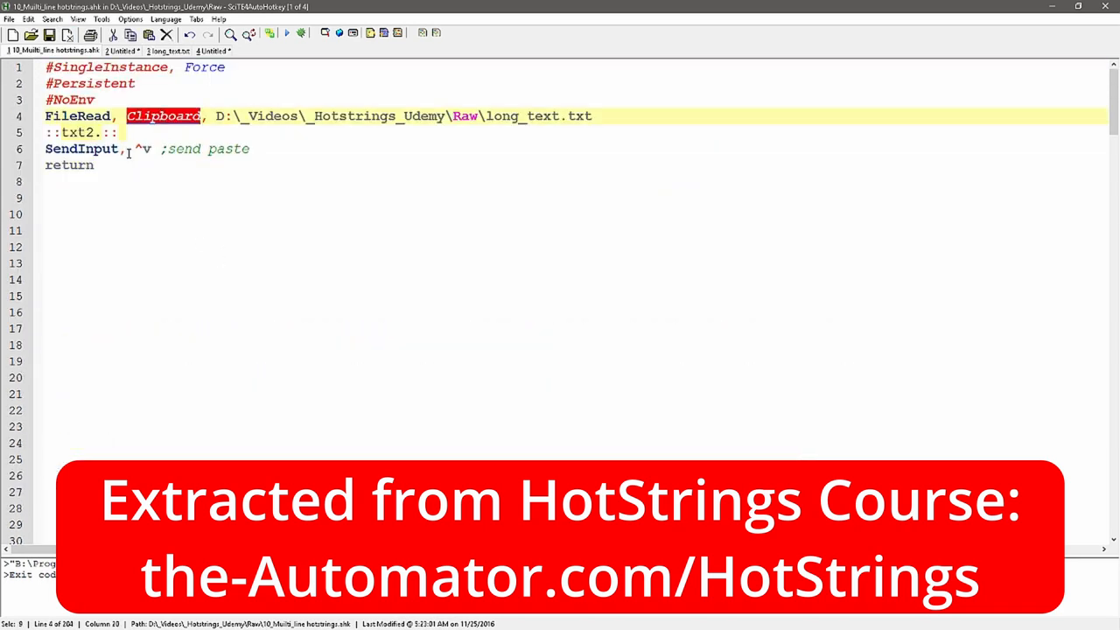